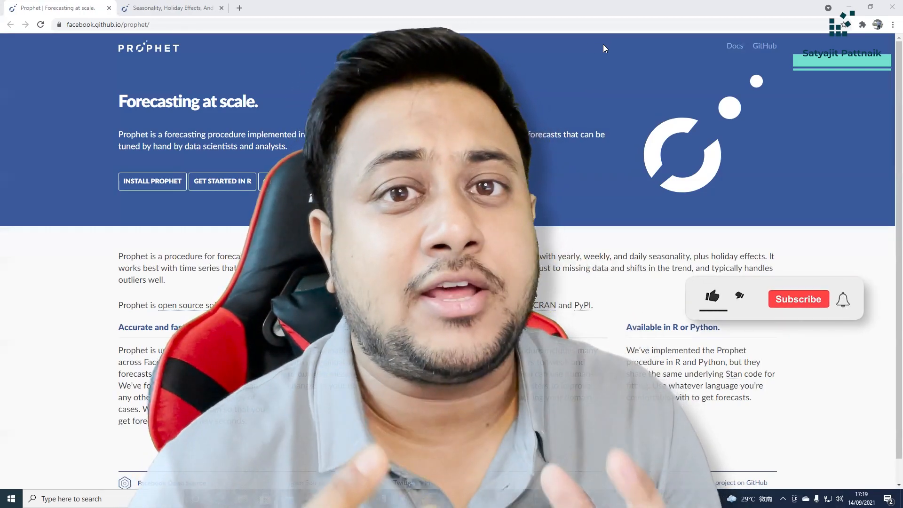
# Switch to the Seasonality, Holiday Effects docs tab and scroll to the Additional regressors section
pyautogui.click(712, 298)
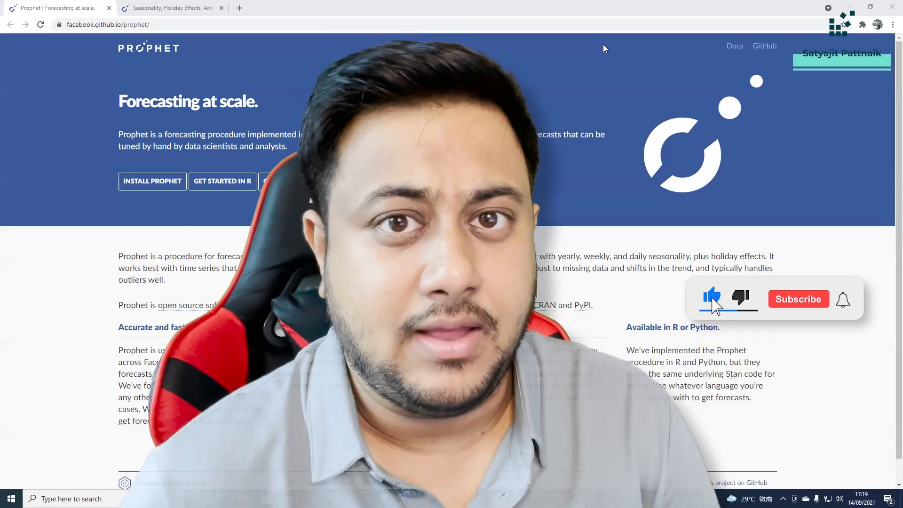
pyautogui.click(798, 299)
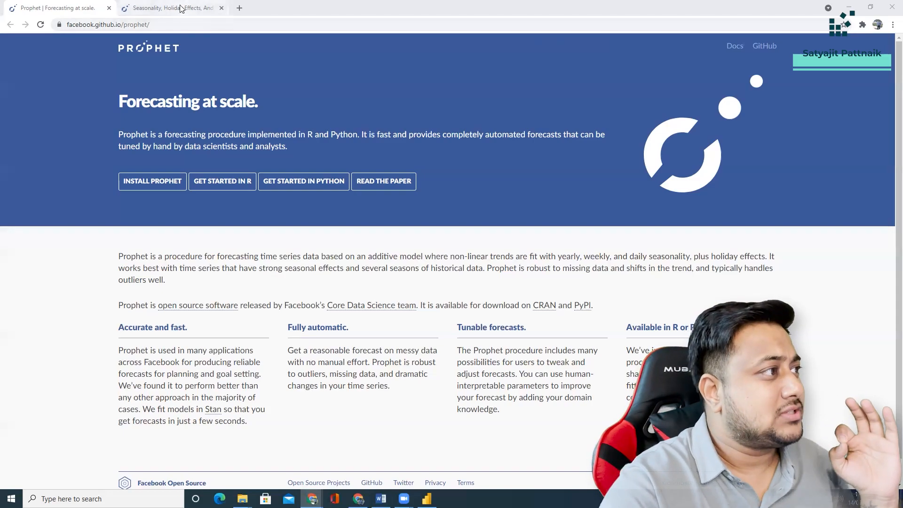
pyautogui.click(170, 7)
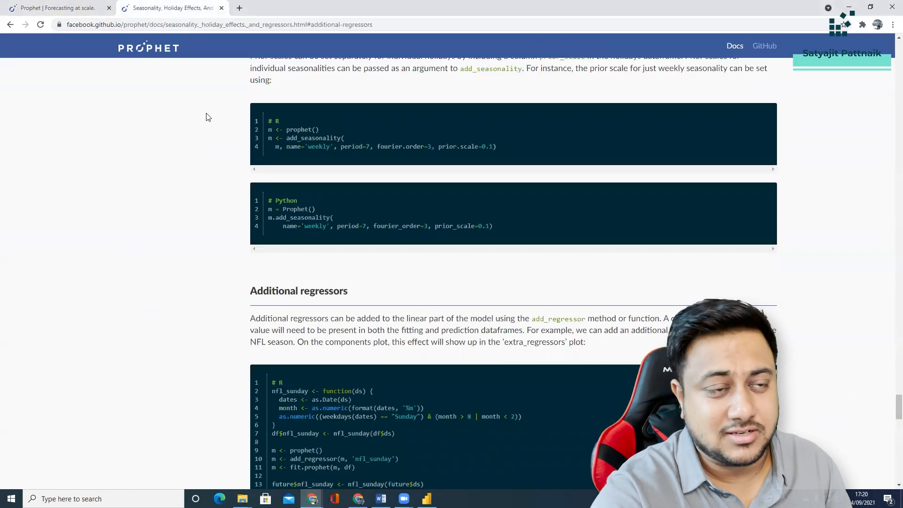
pyautogui.scroll(-3)
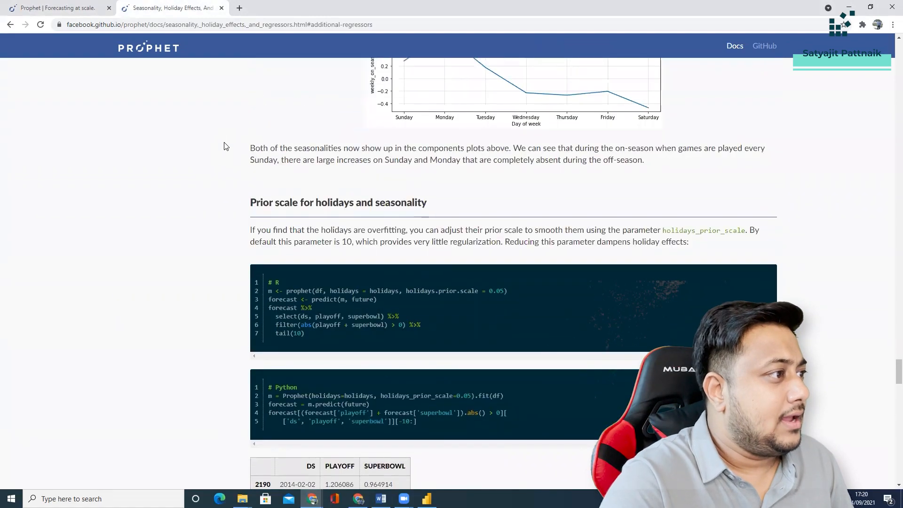
pyautogui.scroll(-3)
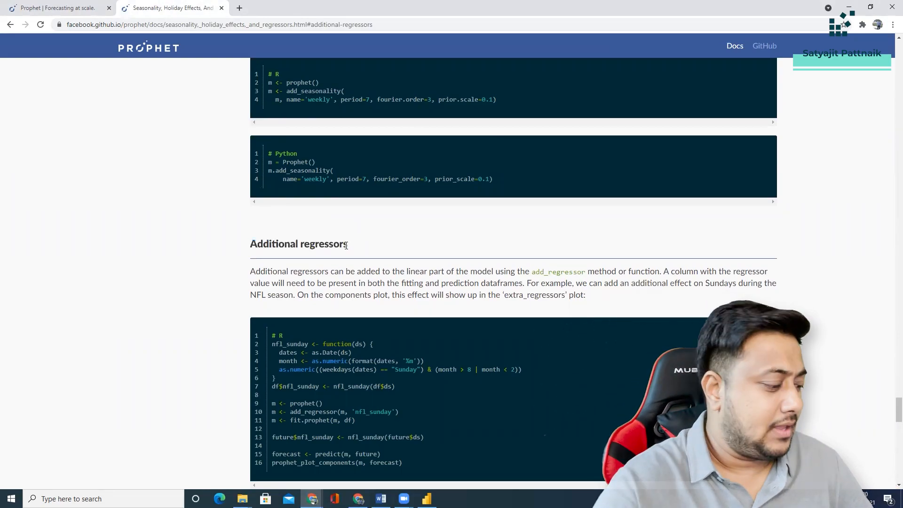
# Write 'Date, Temp, Humidity, Prec, Rainfall' as example dataset columns in a blank Notepad note
pyautogui.click(448, 499)
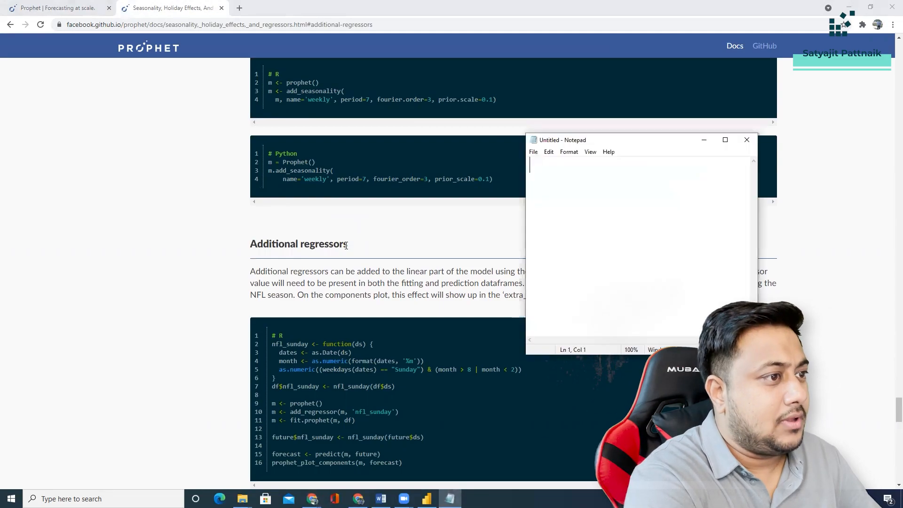
pyautogui.write('Date, Temp,')
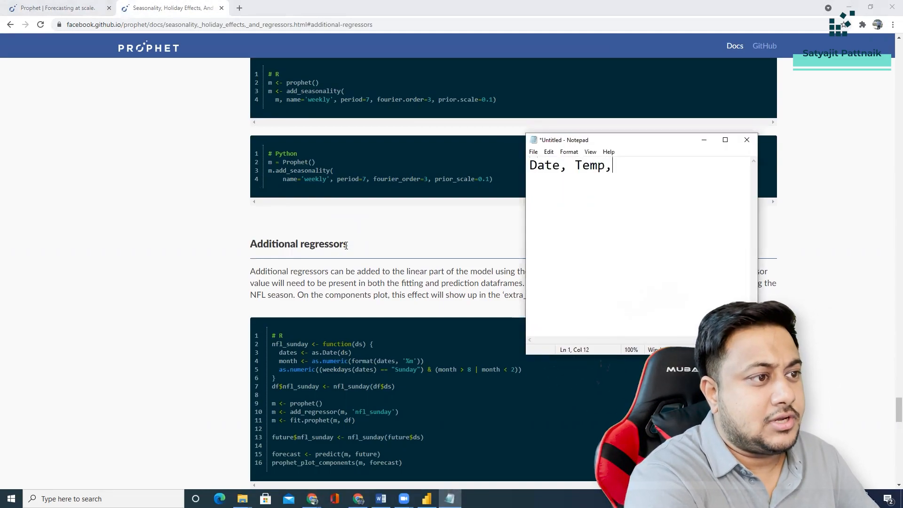
pyautogui.write('Humidity')
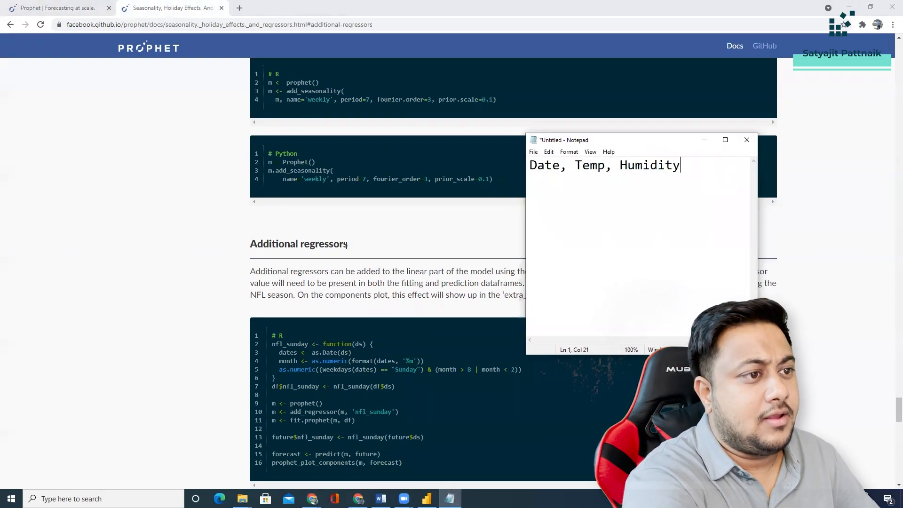
pyautogui.write(', Prec,')
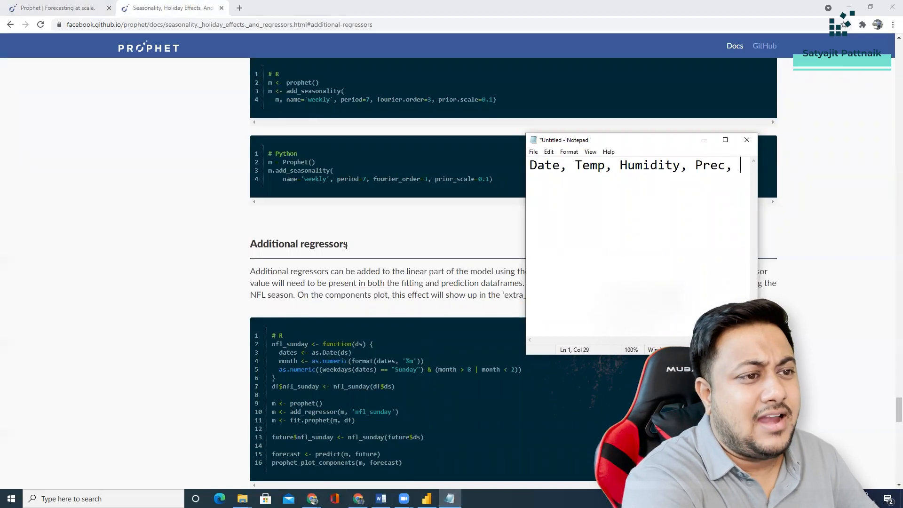
pyautogui.write('Rainfall')
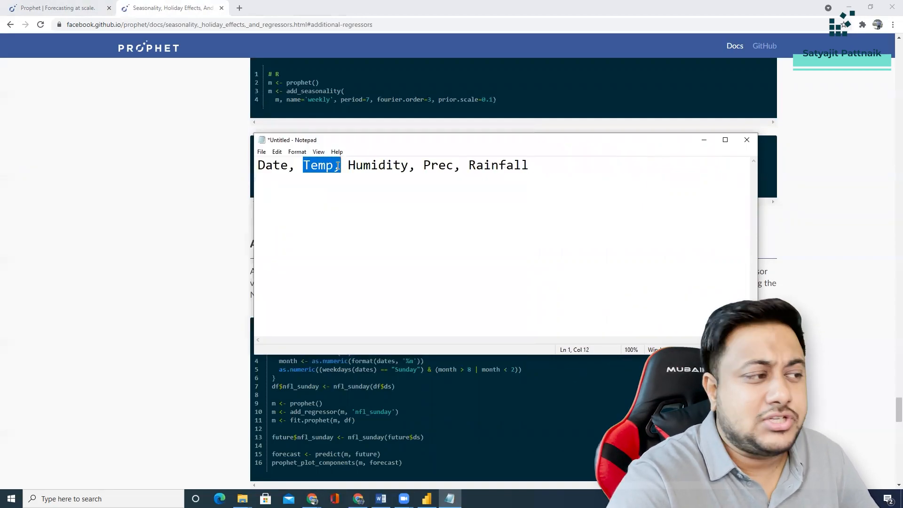
# Highlight Temp as the target and Humidity, Prec, Rainfall as extra predictors, then minimize Notepad
pyautogui.moveTo(349, 165); pyautogui.dragTo(524, 165)
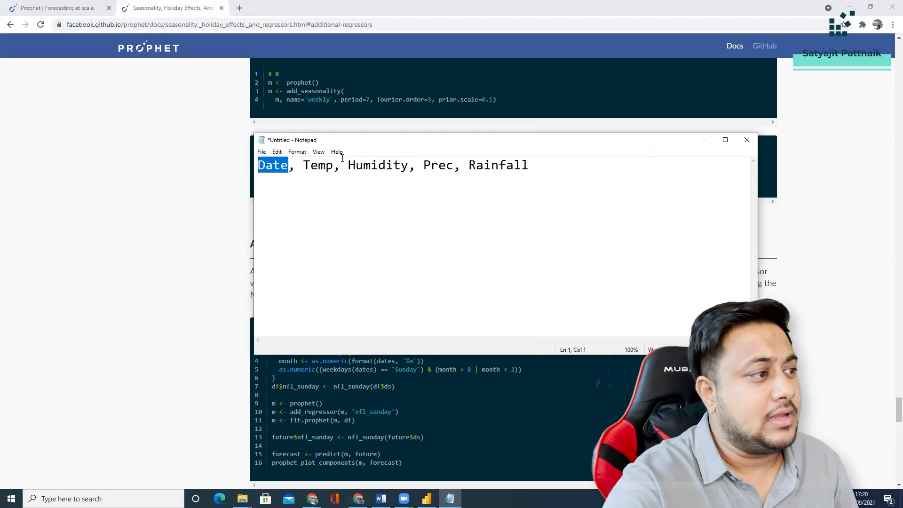
pyautogui.moveTo(348, 165); pyautogui.dragTo(527, 165)
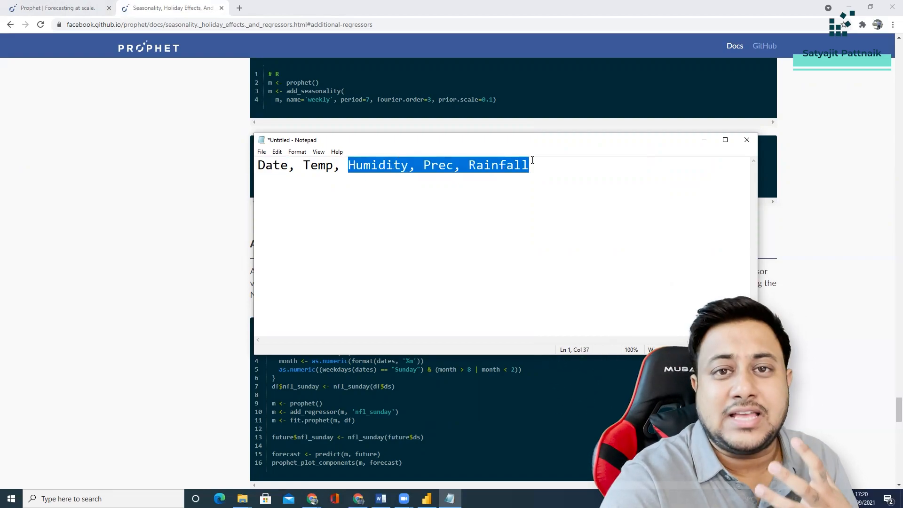
pyautogui.click(747, 140)
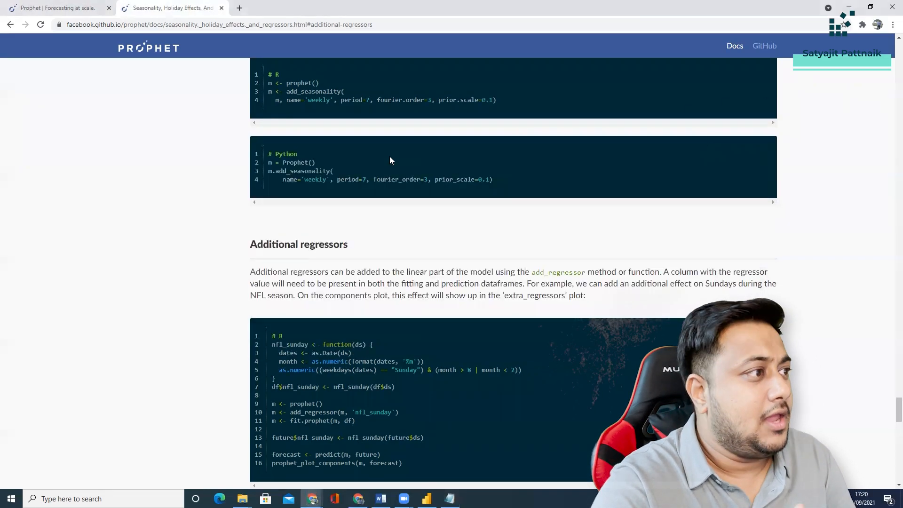
# Highlight the opening add_regressor sentence under Additional regressors in the Prophet docs
pyautogui.scroll(-3)
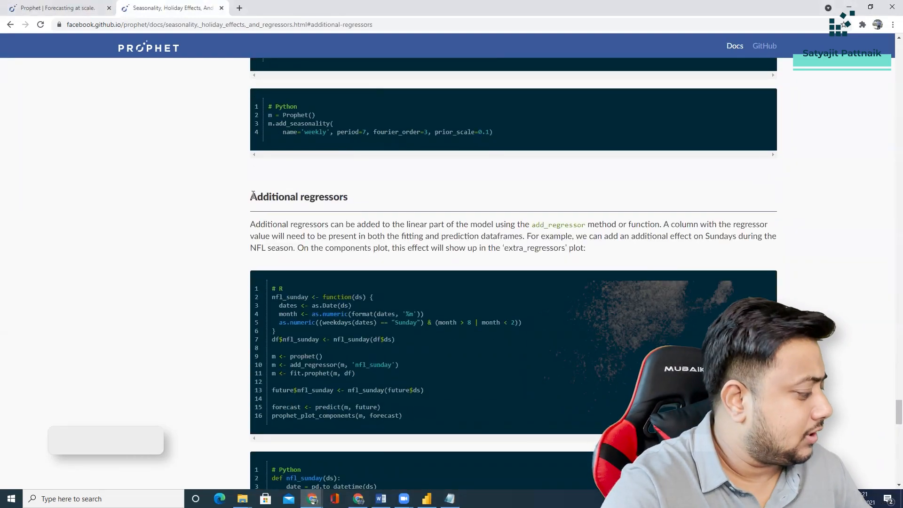
pyautogui.doubleClick(298, 197)
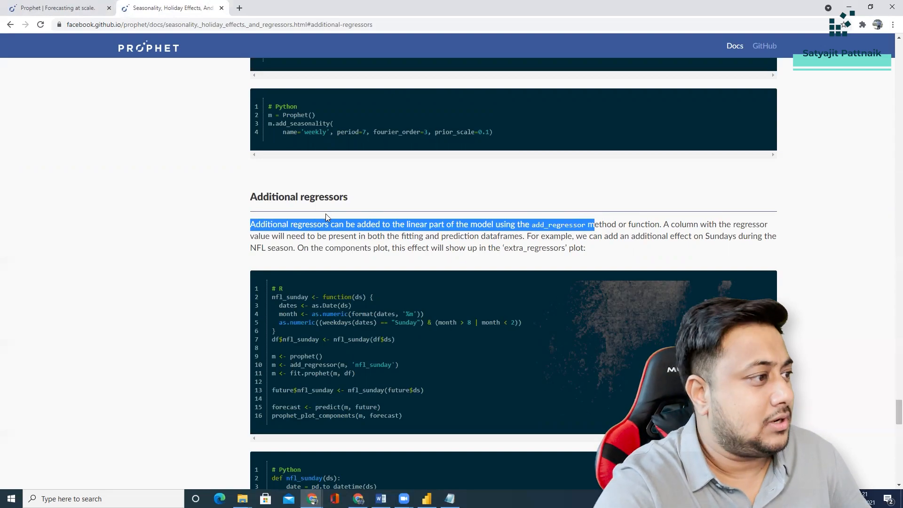
pyautogui.moveTo(312, 498)
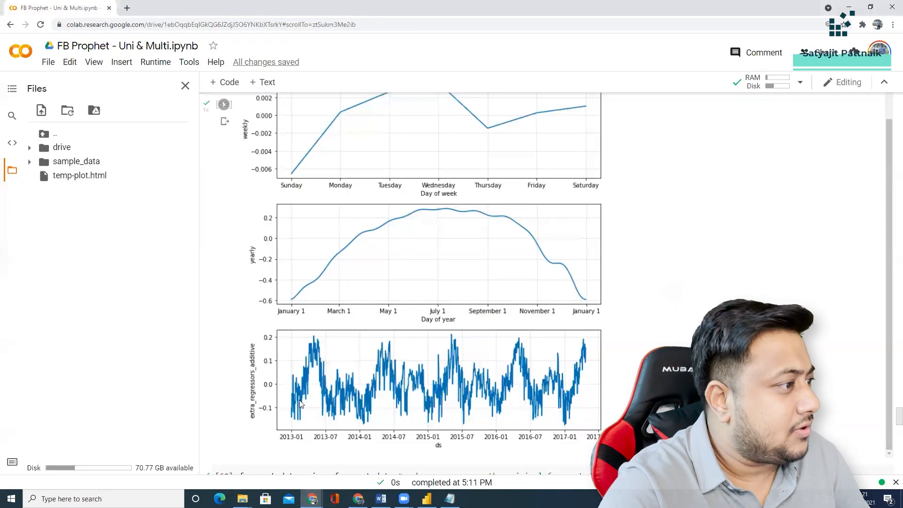
pyautogui.scroll(-3)
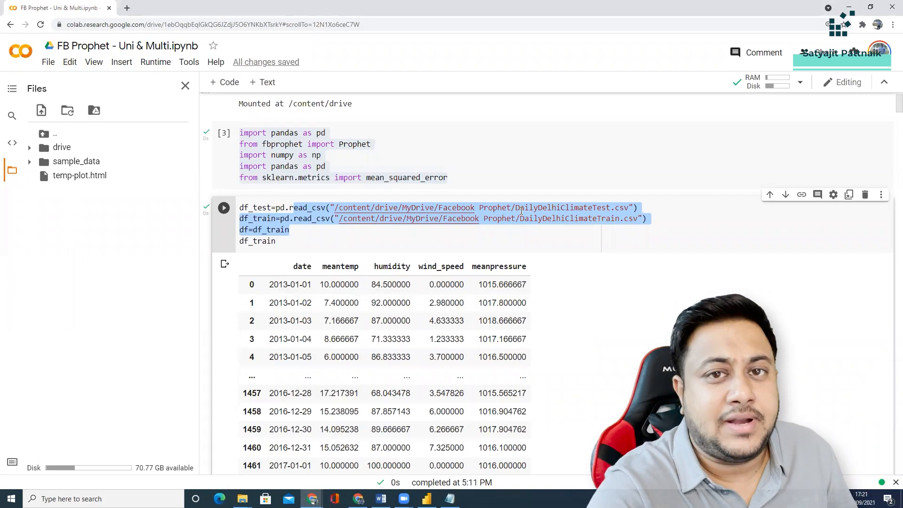
pyautogui.doubleClick(567, 218)
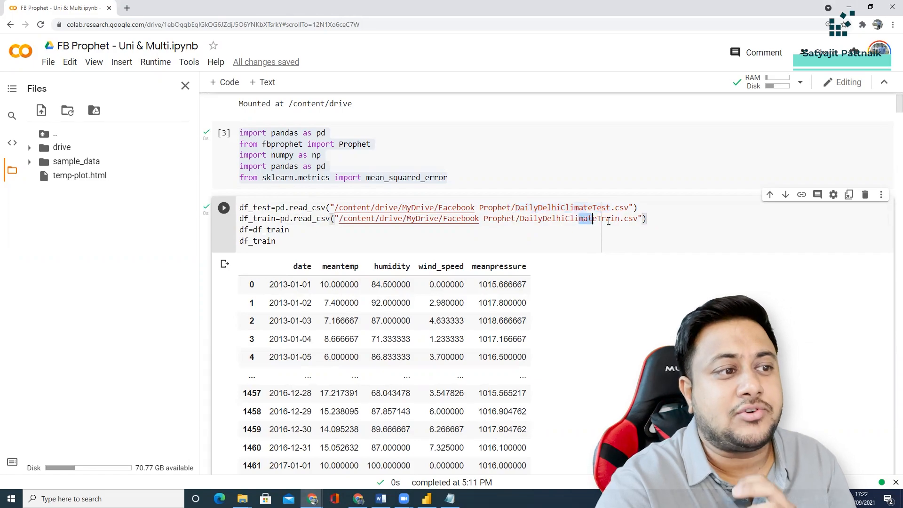
pyautogui.scroll(-3)
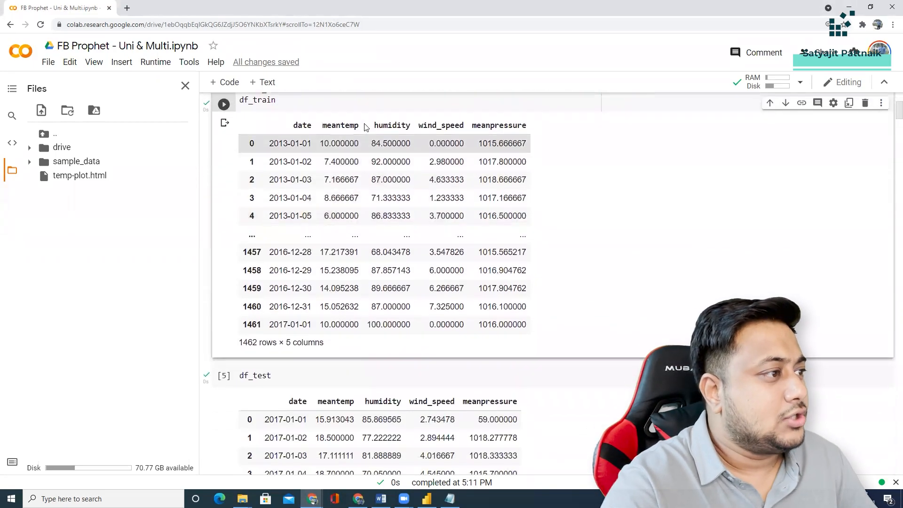
pyautogui.scroll(-3)
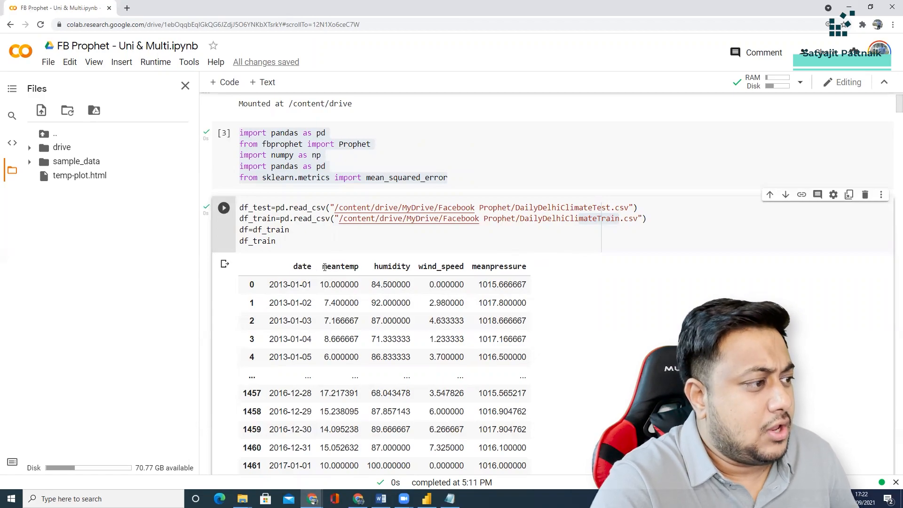
pyautogui.doubleClick(339, 266)
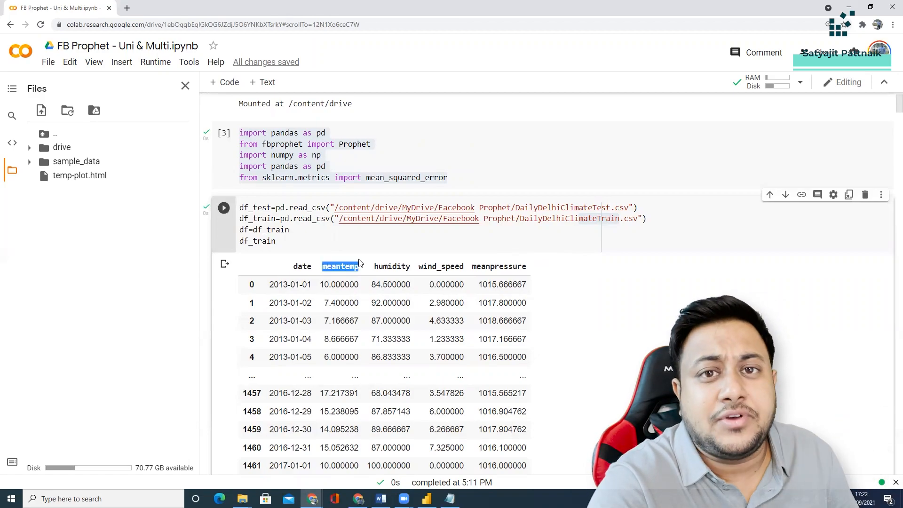
pyautogui.scroll(-3)
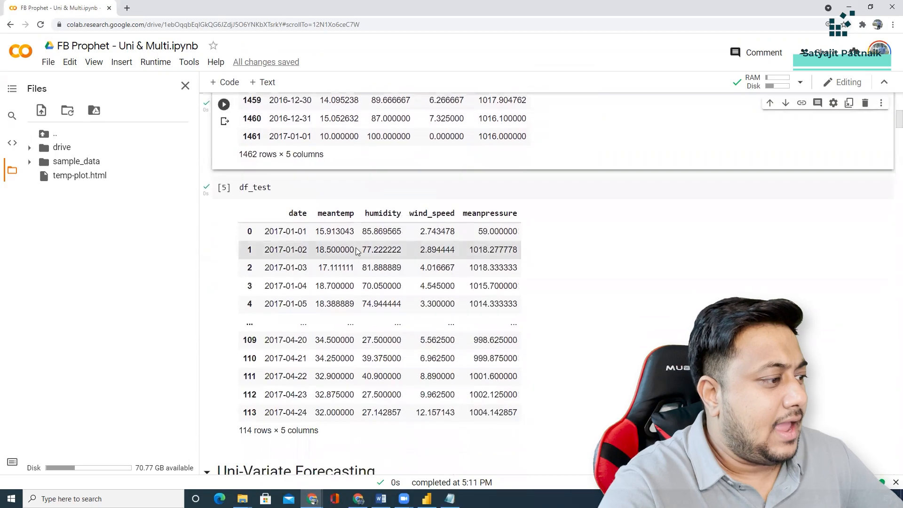
pyautogui.scroll(-3)
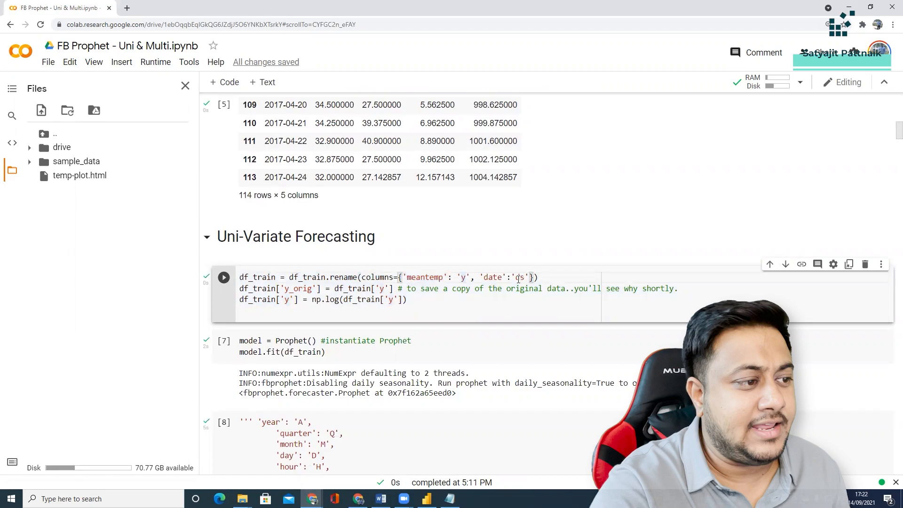
pyautogui.doubleClick(519, 277)
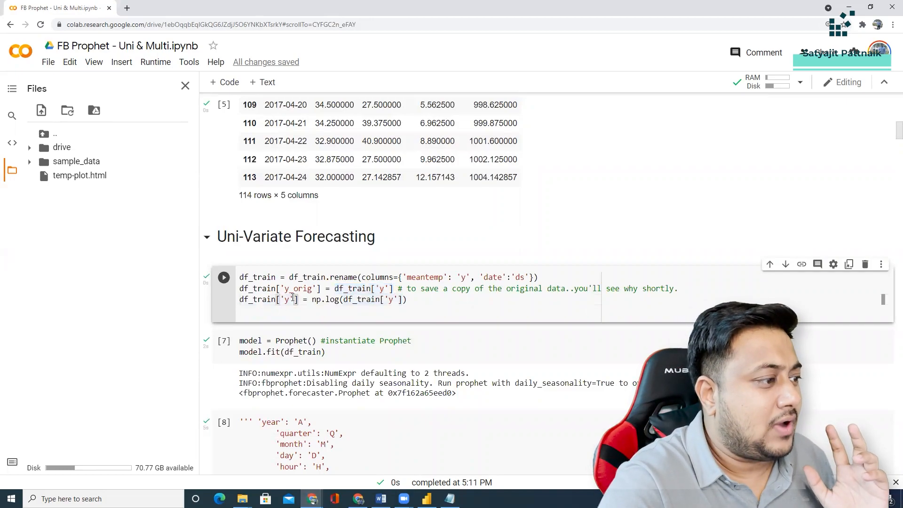
pyautogui.doubleClick(268, 299)
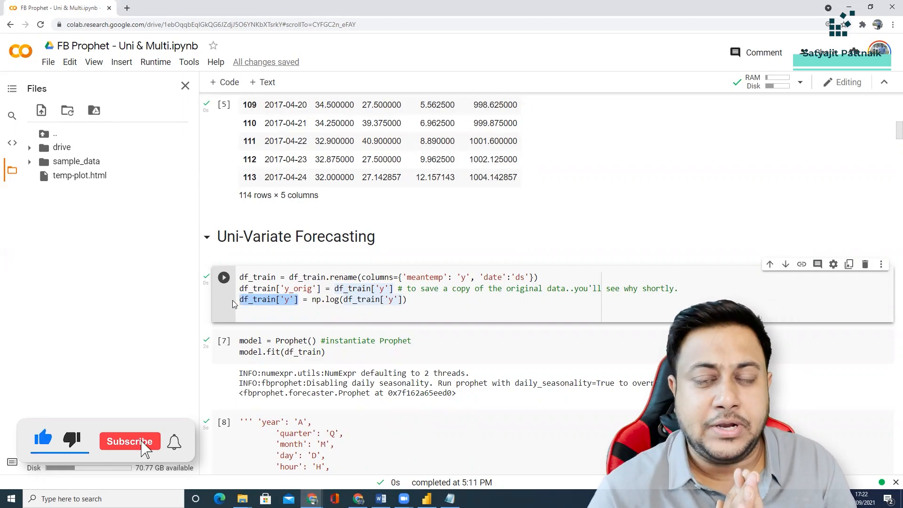
pyautogui.click(129, 441)
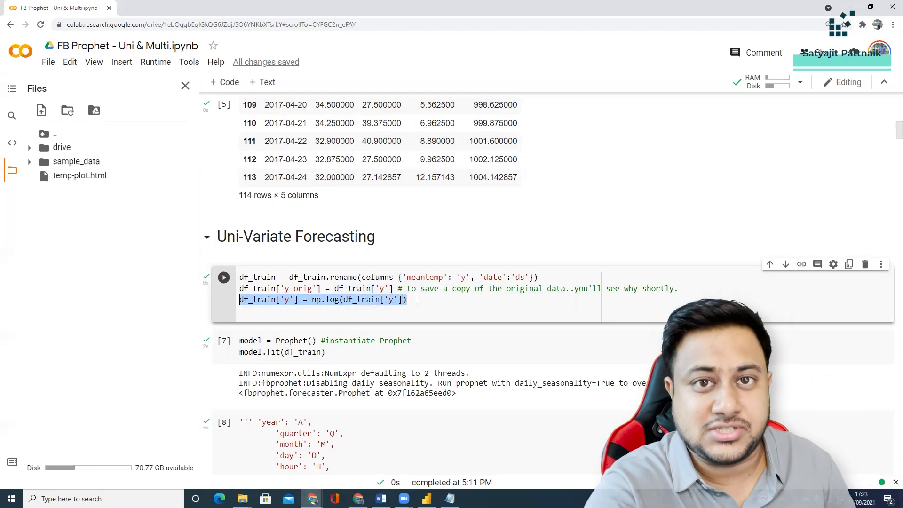
pyautogui.scroll(-3)
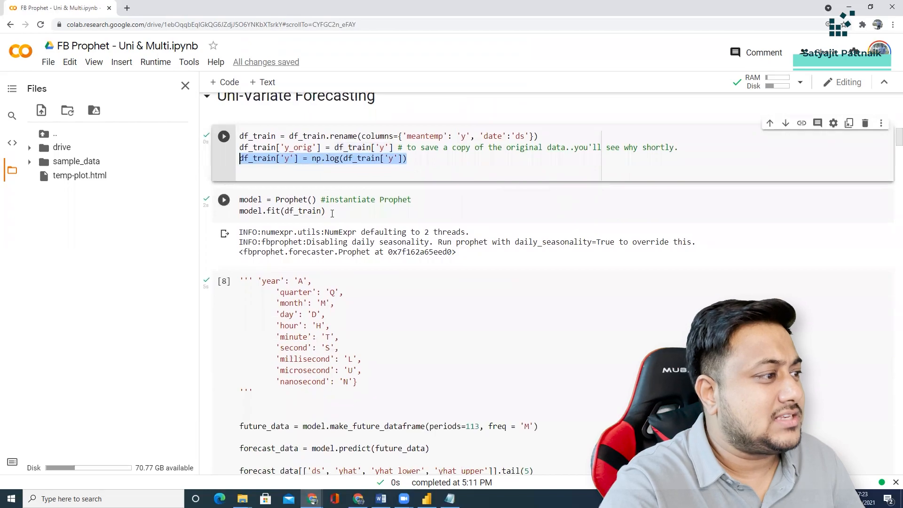
pyautogui.doubleClick(293, 200)
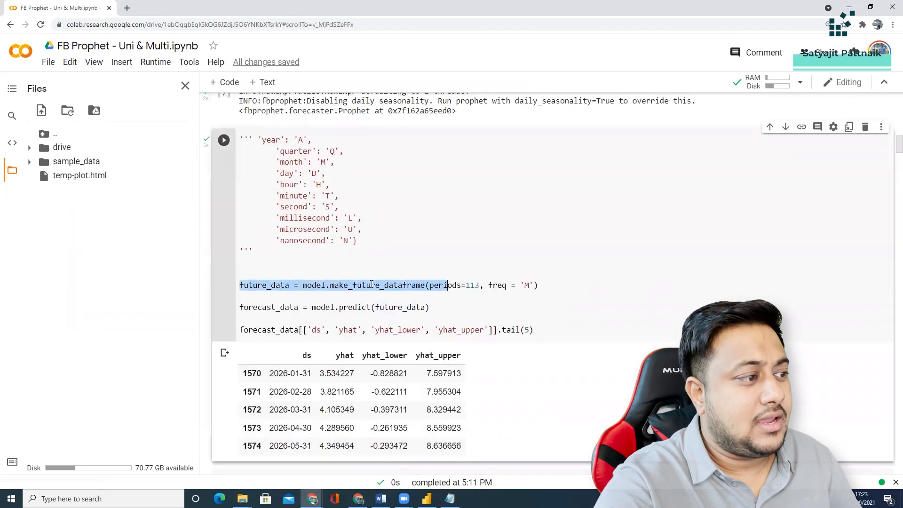
pyautogui.moveTo(377, 285)
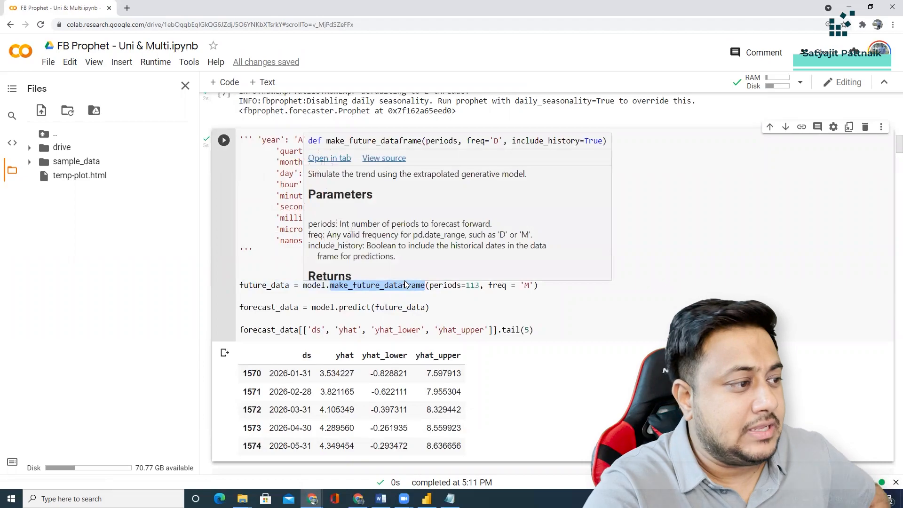
# Review make_future_dataframe and the test data's first date, then change freq from 'M' to 'D'
pyautogui.click(392, 296)
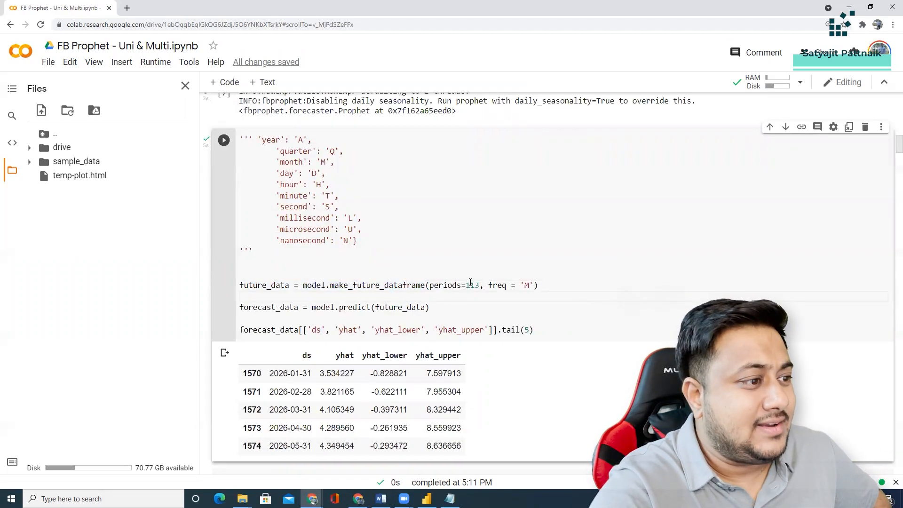
pyautogui.doubleClick(470, 285)
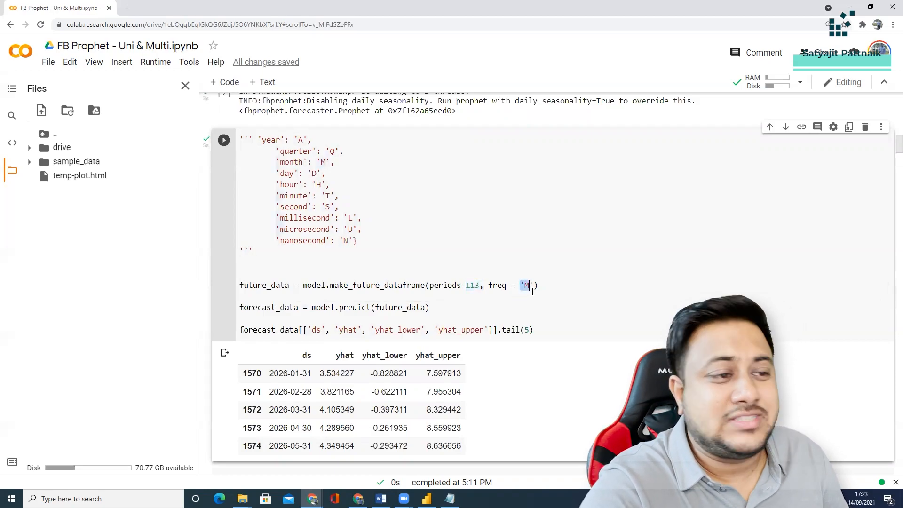
pyautogui.scroll(-3)
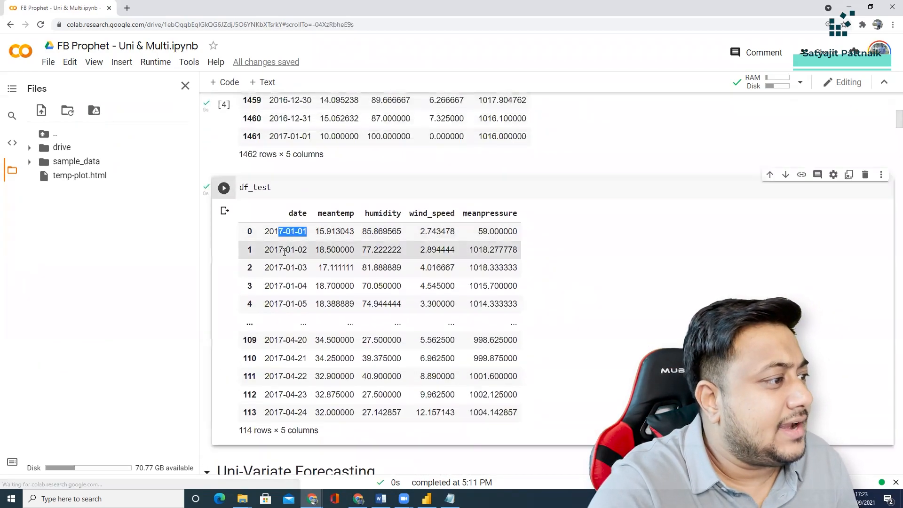
pyautogui.click(285, 285)
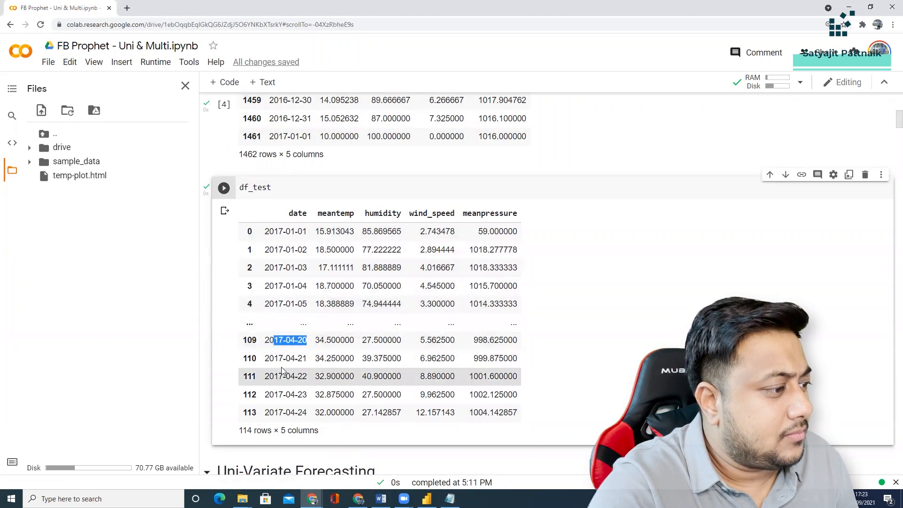
pyautogui.scroll(-3)
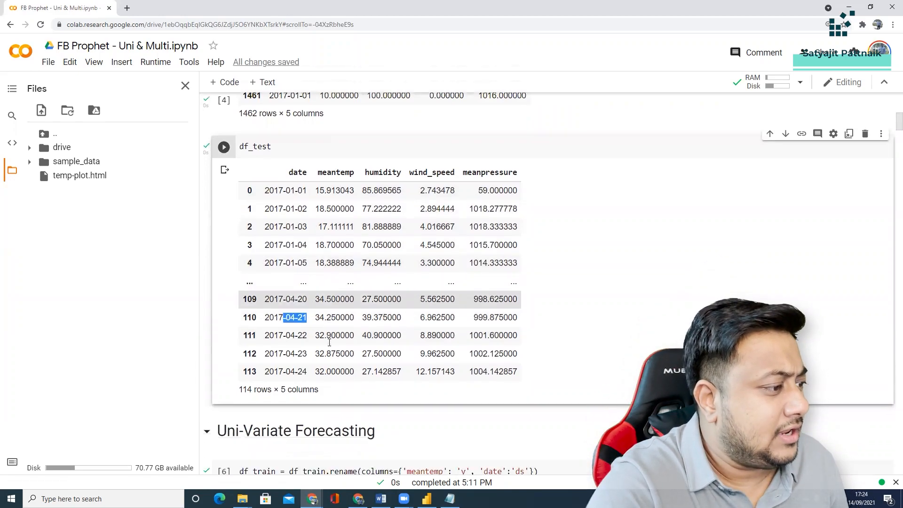
pyautogui.scroll(-3)
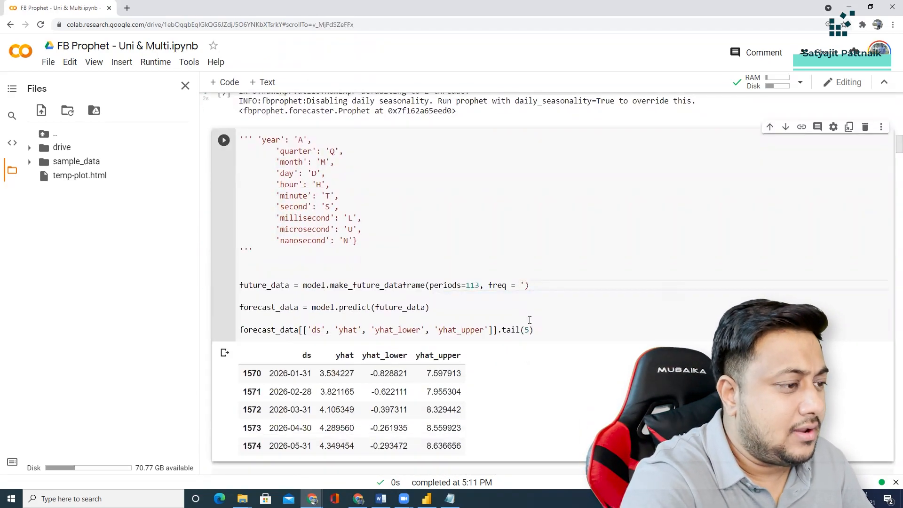
pyautogui.write("D'")
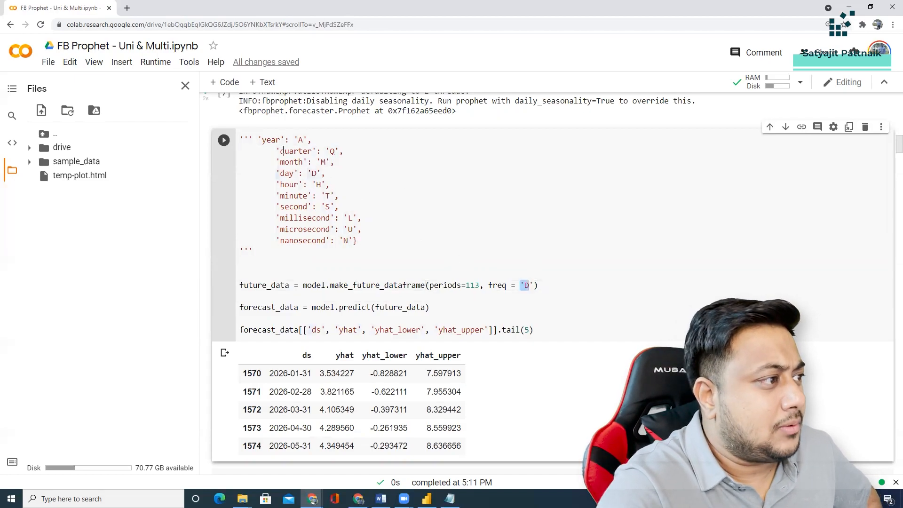
pyautogui.moveTo(262, 139); pyautogui.dragTo(359, 240)
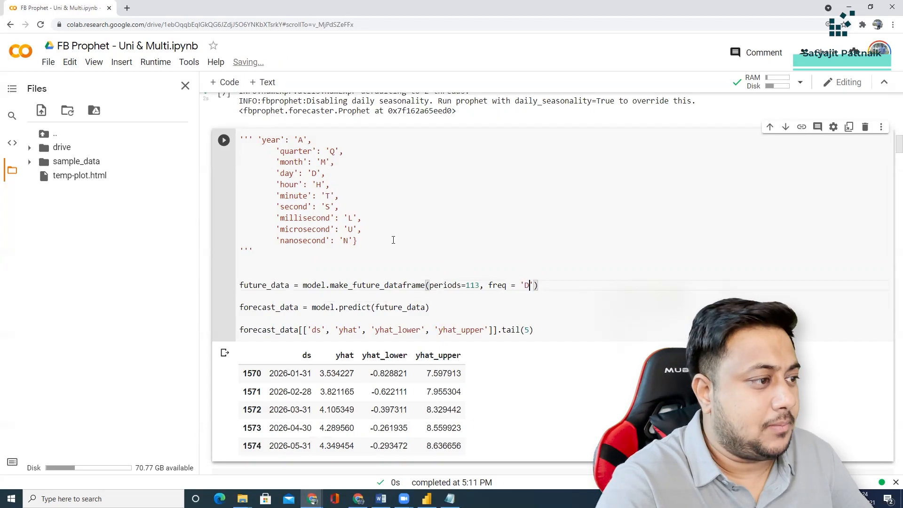
# Review the periods value 113, the forecast output column names and component plots, then start a new tab
pyautogui.doubleClick(470, 285)
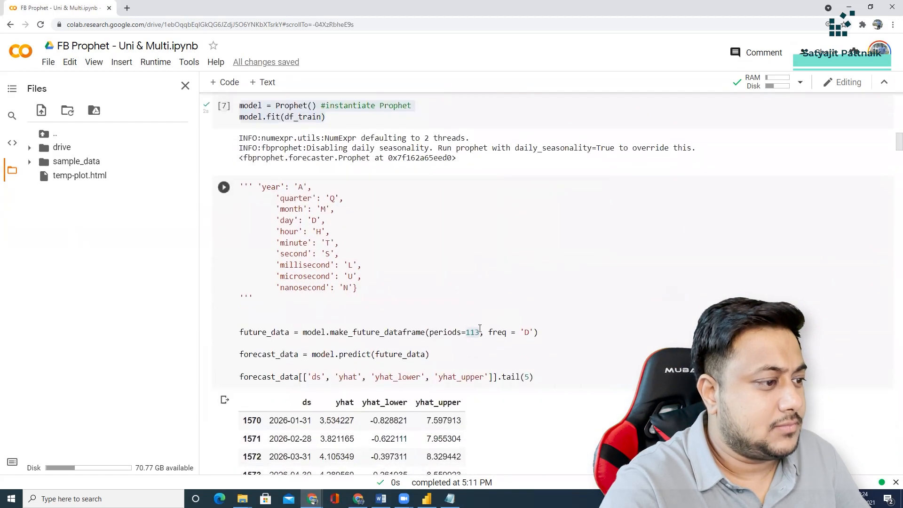
pyautogui.scroll(-3)
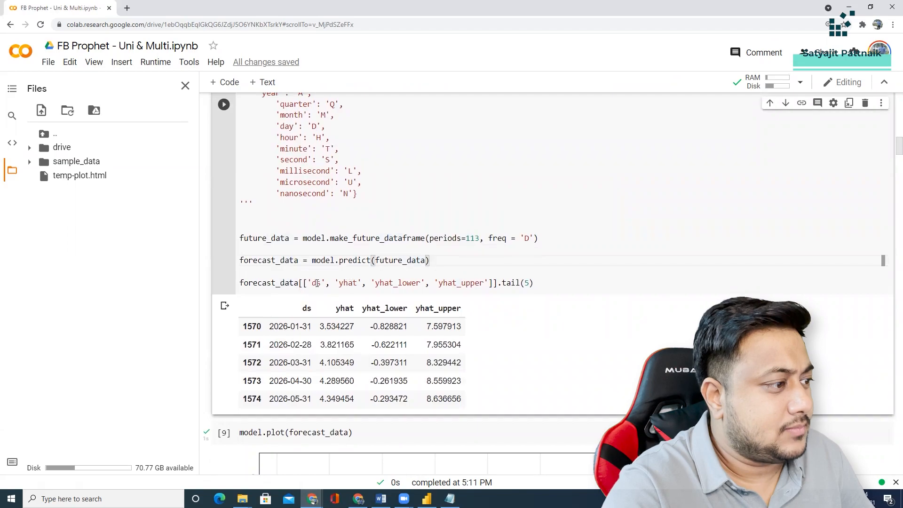
pyautogui.moveTo(310, 283); pyautogui.dragTo(483, 283)
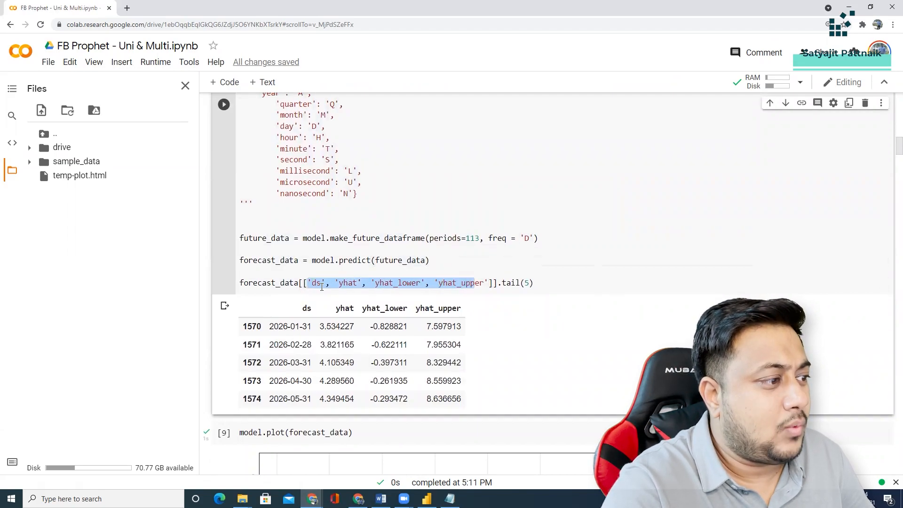
pyautogui.doubleClick(459, 283)
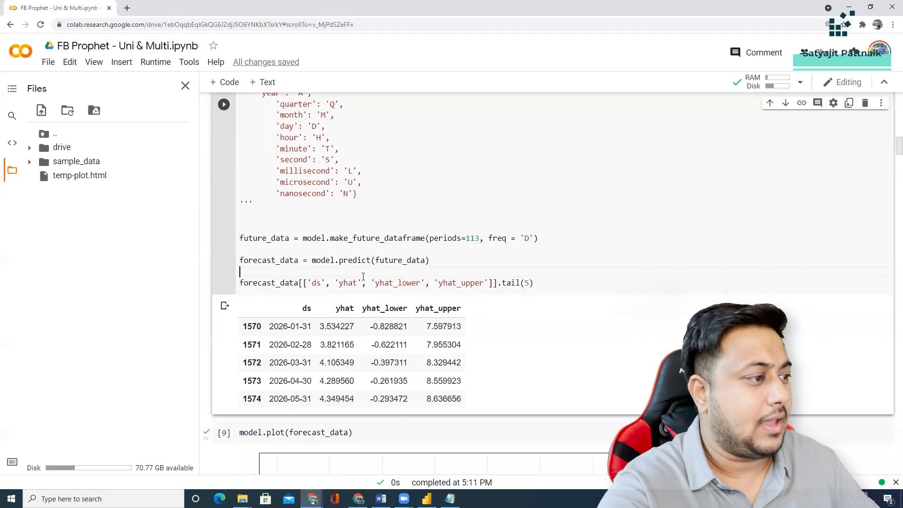
pyautogui.scroll(-3)
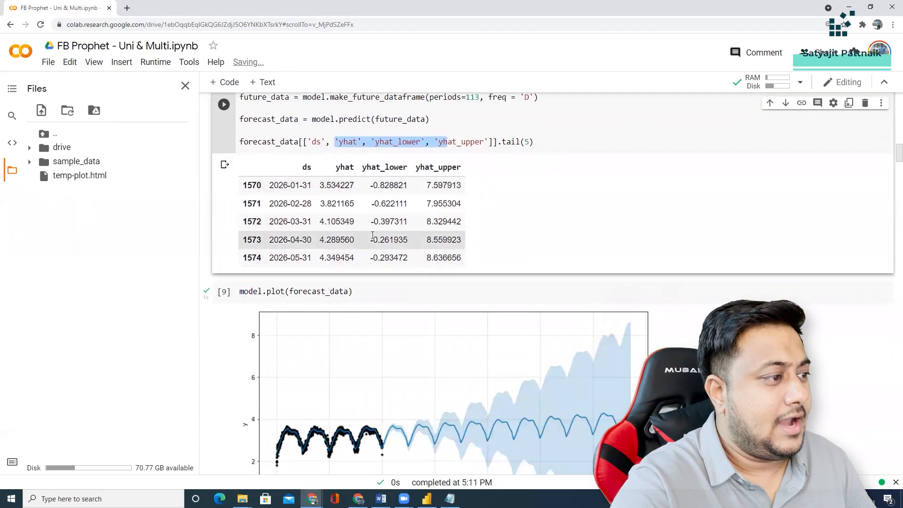
pyautogui.scroll(-3)
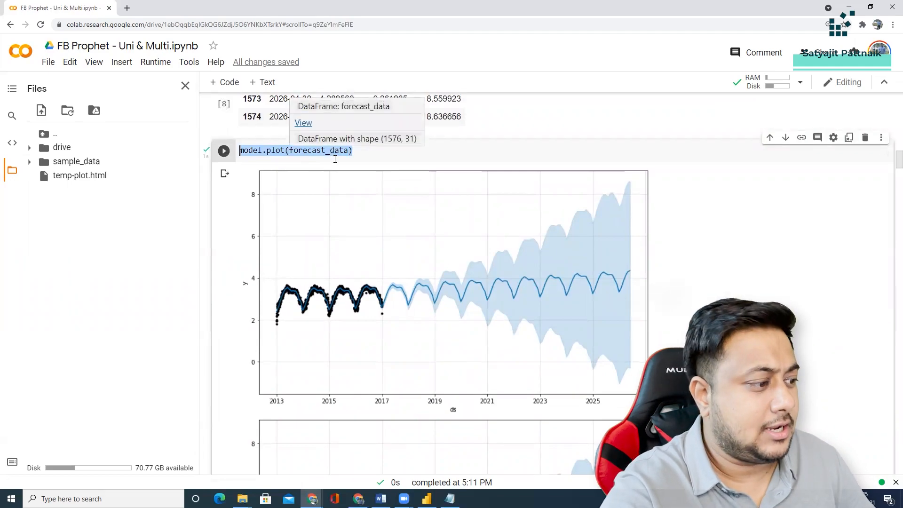
pyautogui.scroll(-3)
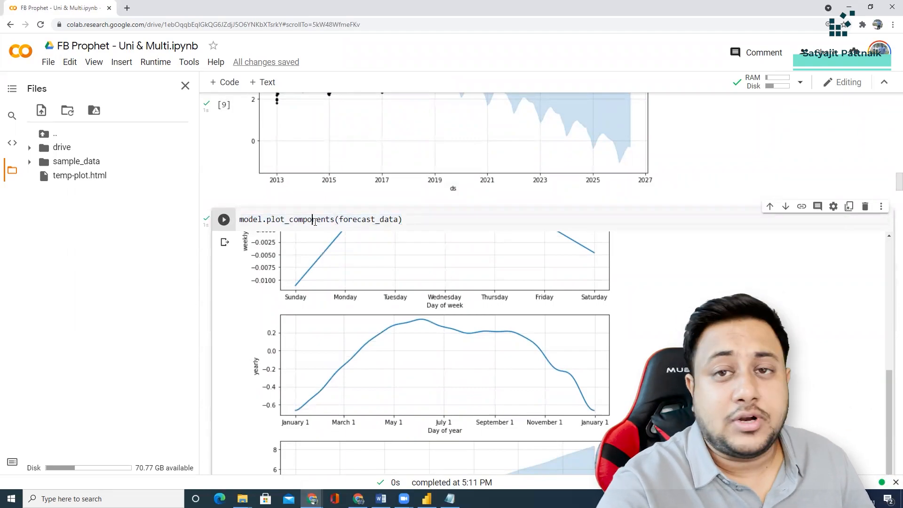
pyautogui.click(126, 7)
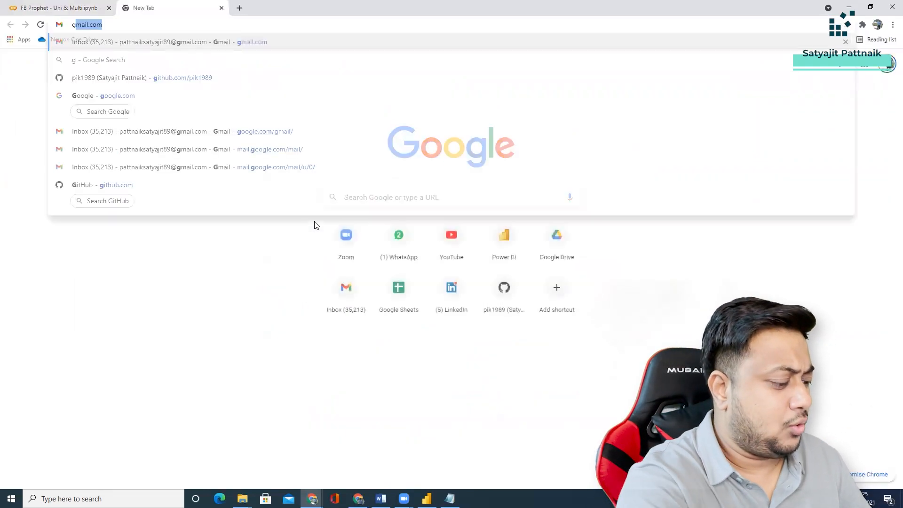
# Google 'statsmodel decompose', preview a seasonal decomposition plot image, and return to the Colab tab
pyautogui.write('statsmodel decom')
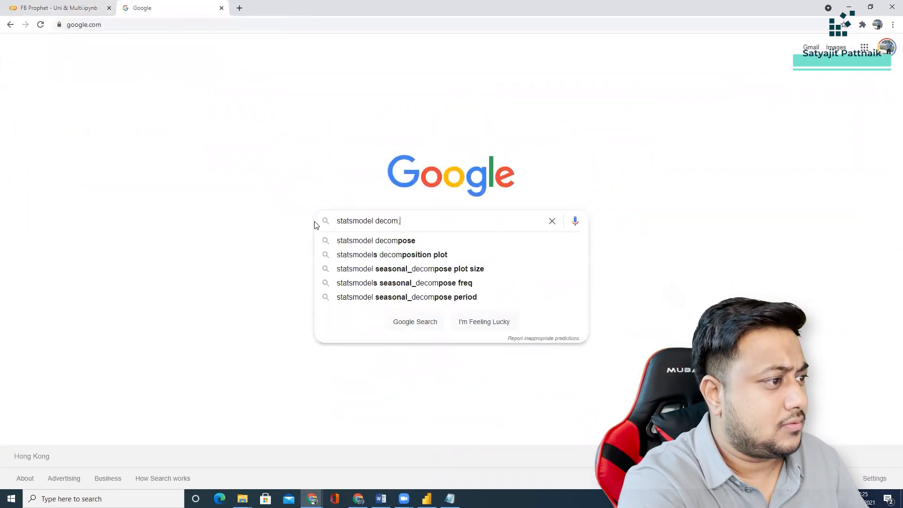
pyautogui.click(375, 240)
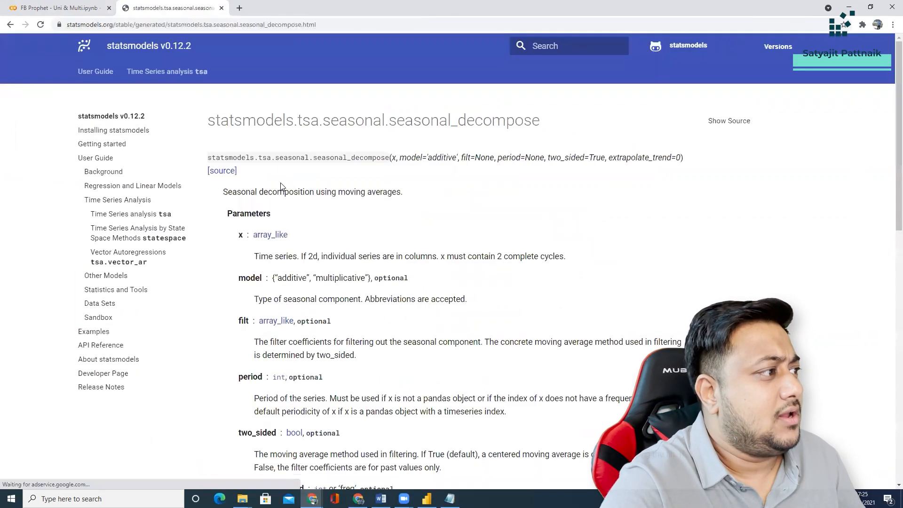
pyautogui.scroll(-3)
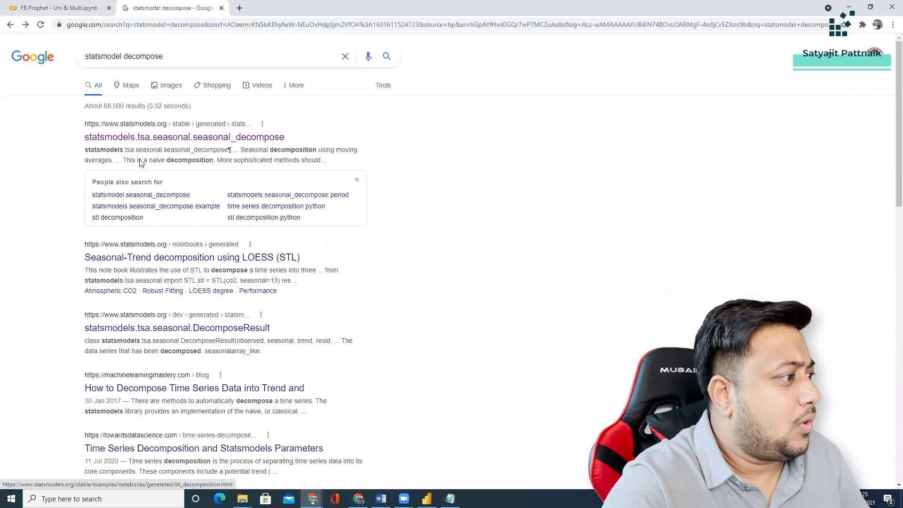
pyautogui.click(170, 85)
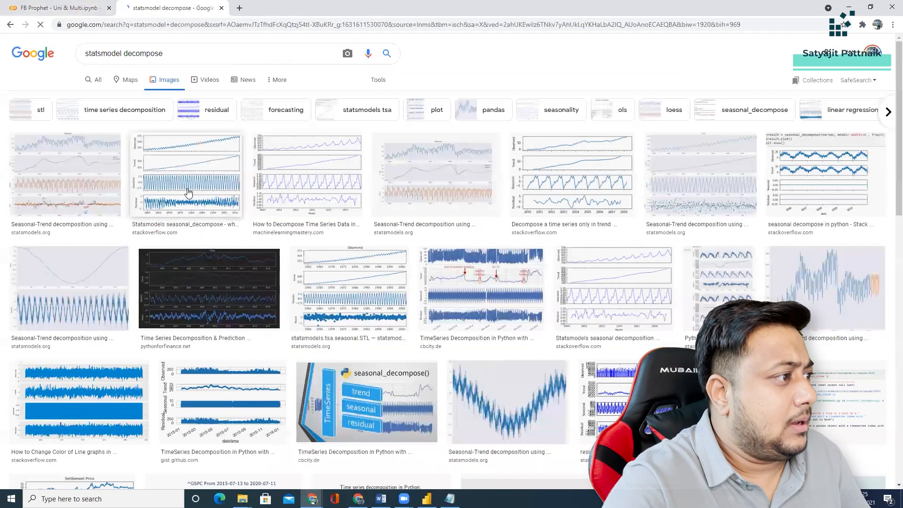
pyautogui.click(186, 174)
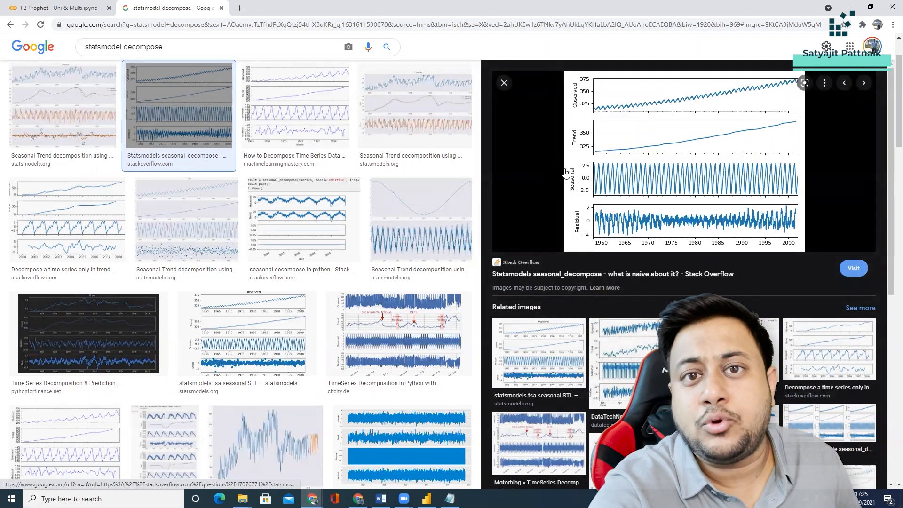
pyautogui.click(54, 8)
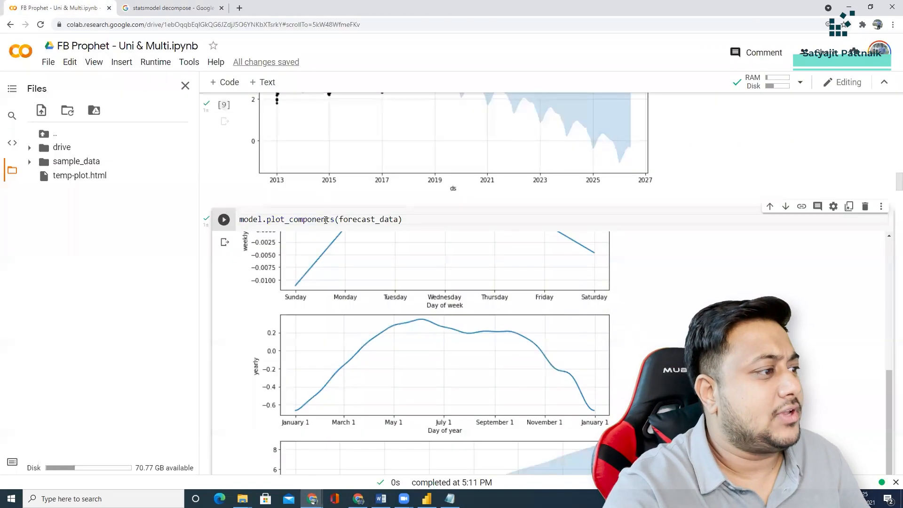
pyautogui.doubleClick(299, 219)
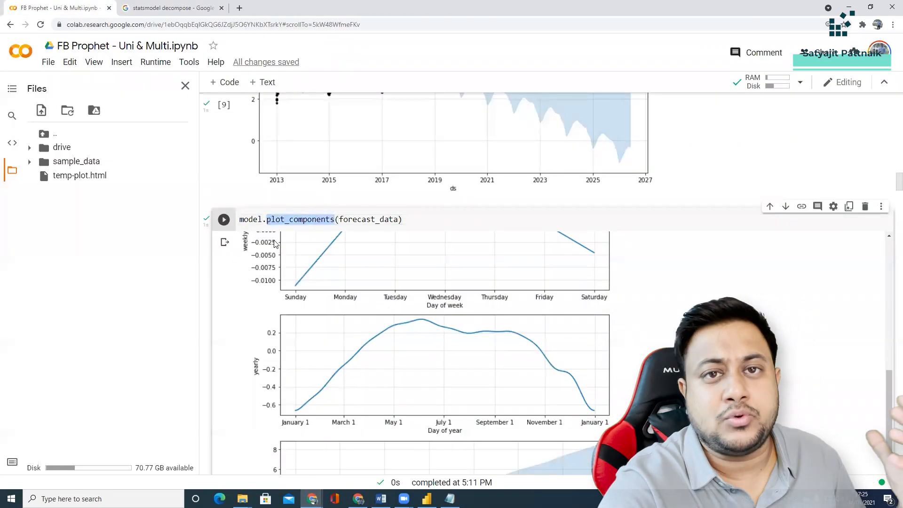
pyautogui.scroll(-3)
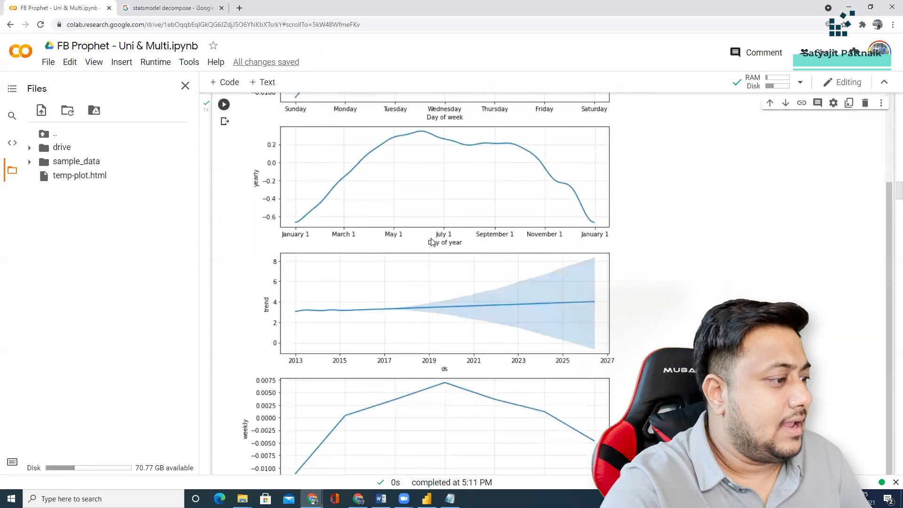
pyautogui.scroll(-3)
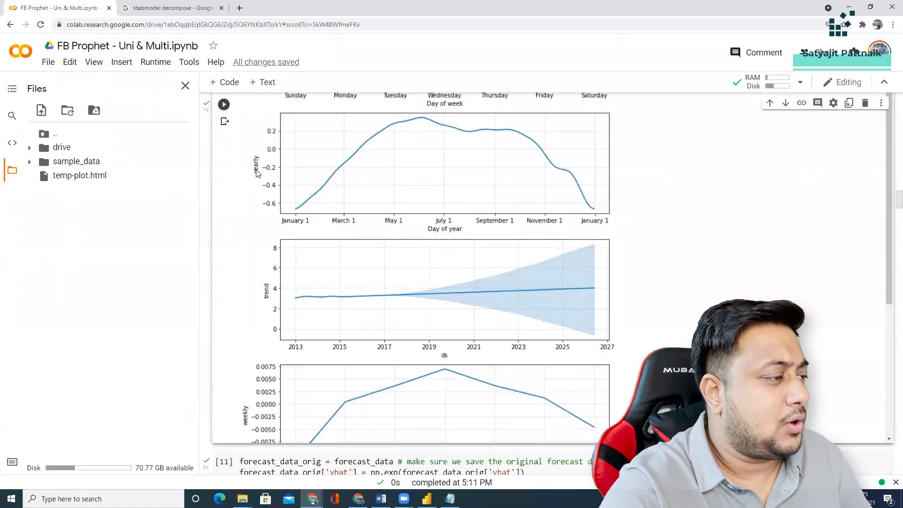
pyautogui.moveTo(500, 313)
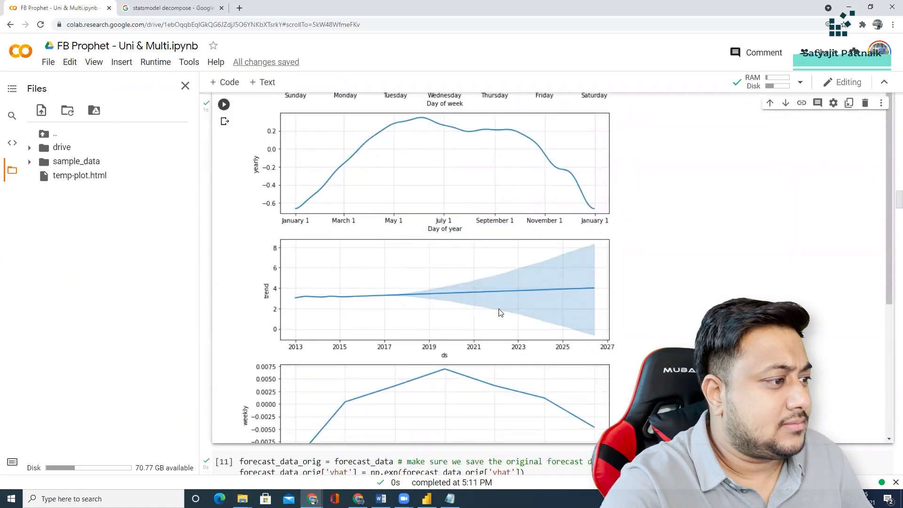
pyautogui.scroll(-3)
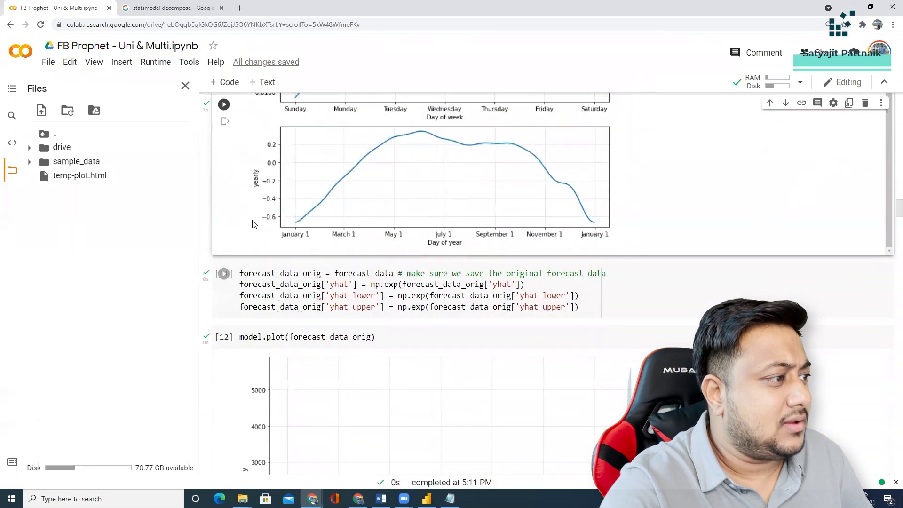
pyautogui.scroll(-3)
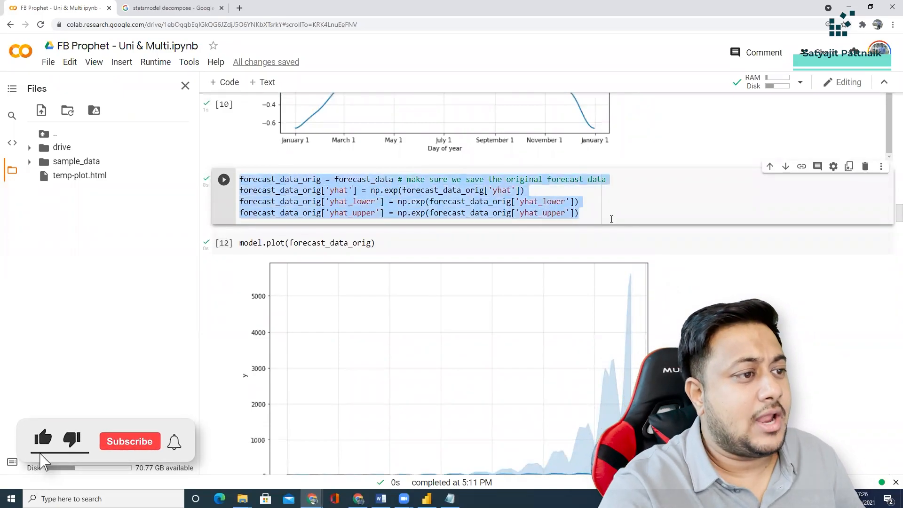
# Set df_train['y'] back to df_train['y_orig'], rerun the cells and open the regenerated temp-plot.html
pyautogui.click(129, 441)
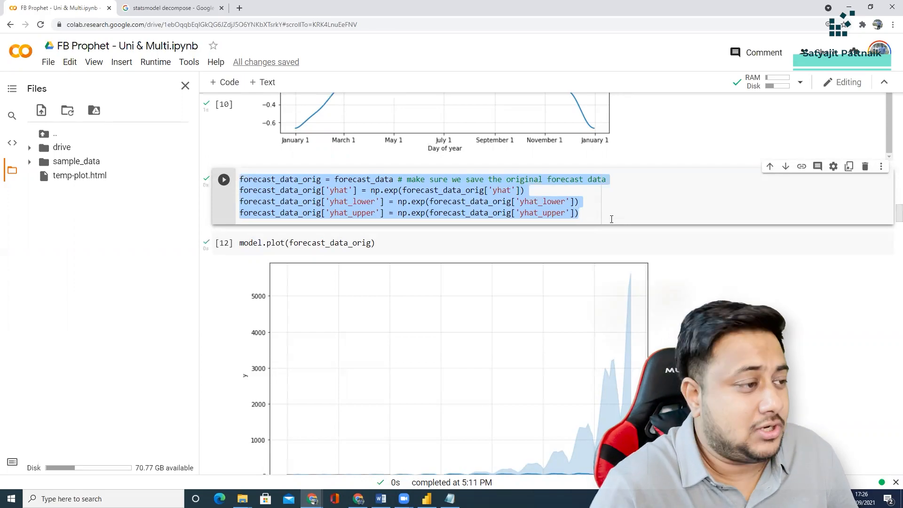
pyautogui.scroll(-3)
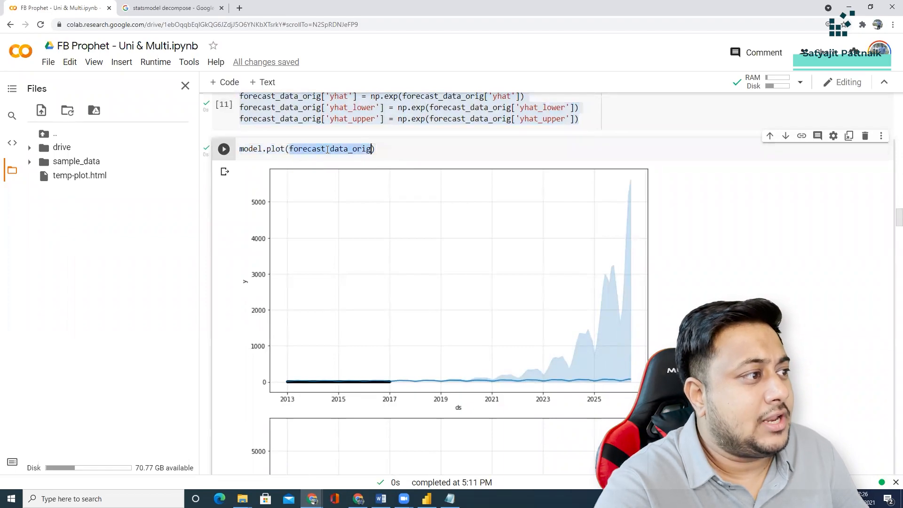
pyautogui.scroll(-3)
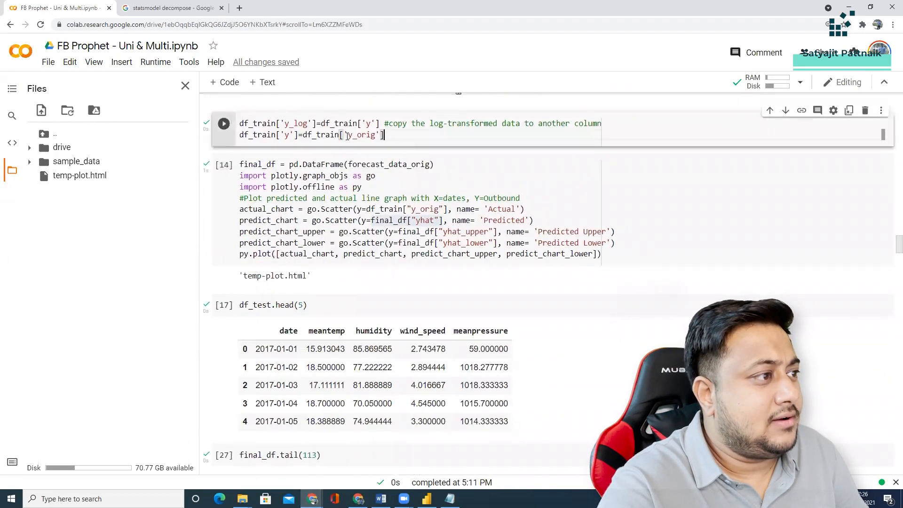
pyautogui.press('ctrl+a')
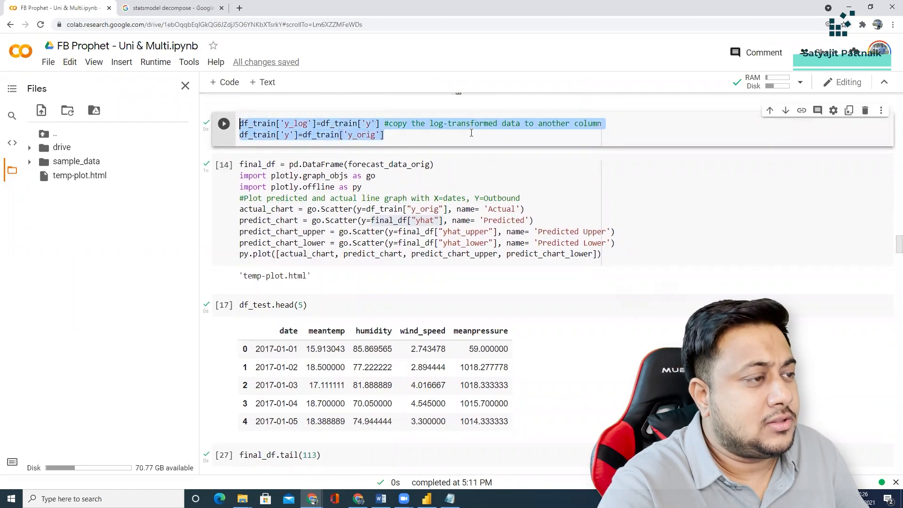
pyautogui.click(308, 198)
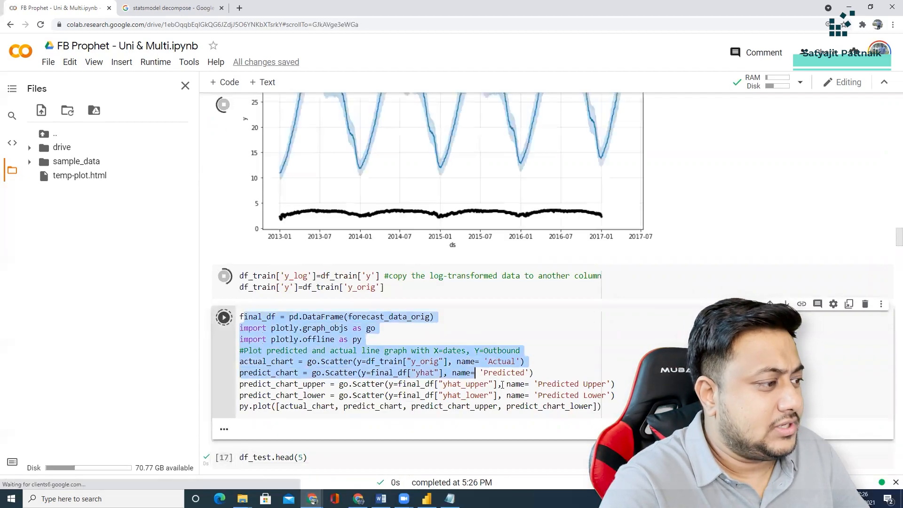
pyautogui.click(224, 317)
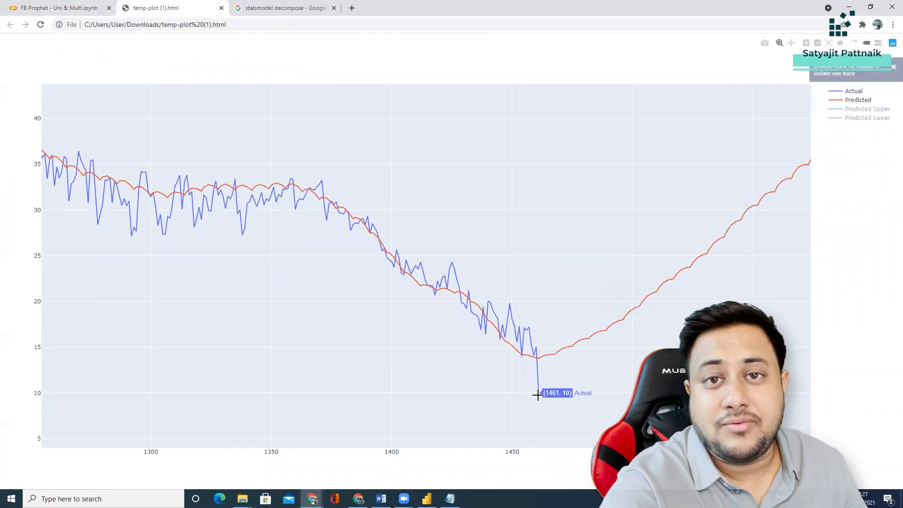
pyautogui.moveTo(787, 174)
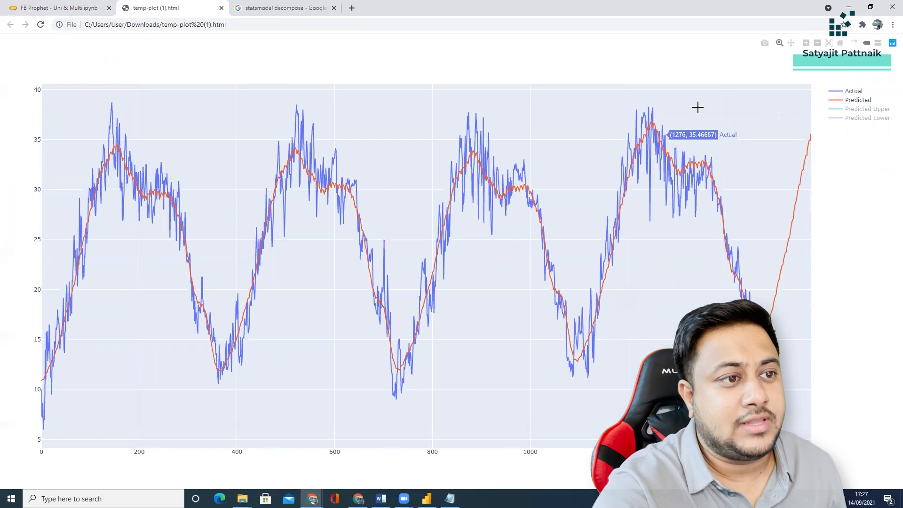
pyautogui.moveTo(323, 250)
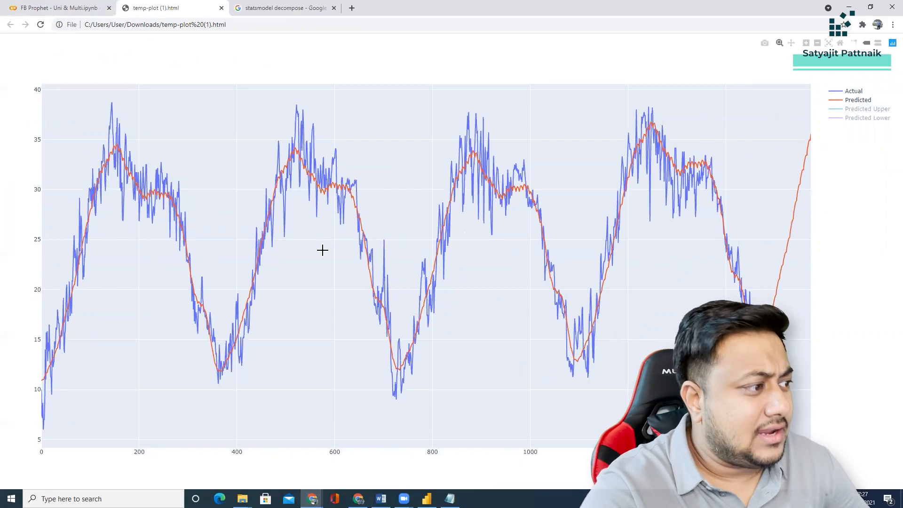
pyautogui.moveTo(818, 147)
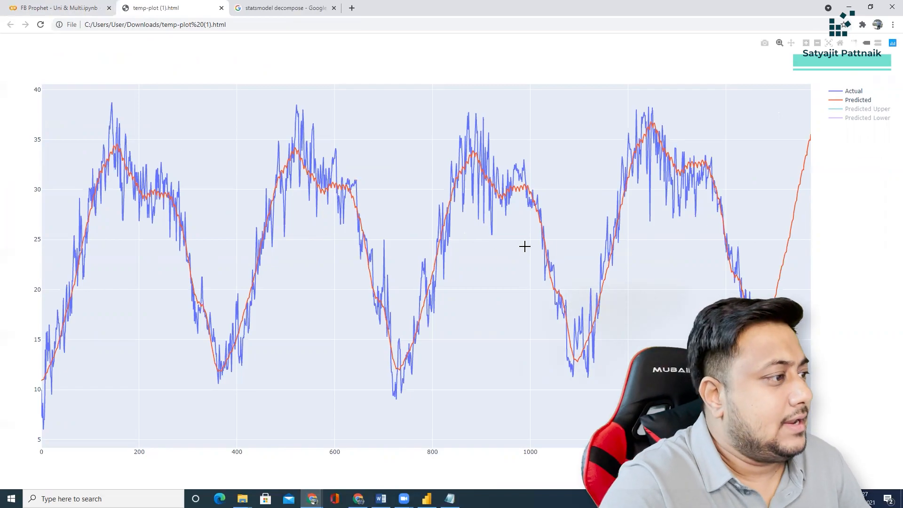
# Return from the actual-versus-predicted temp-plot tab to the Colab notebook
pyautogui.click(54, 8)
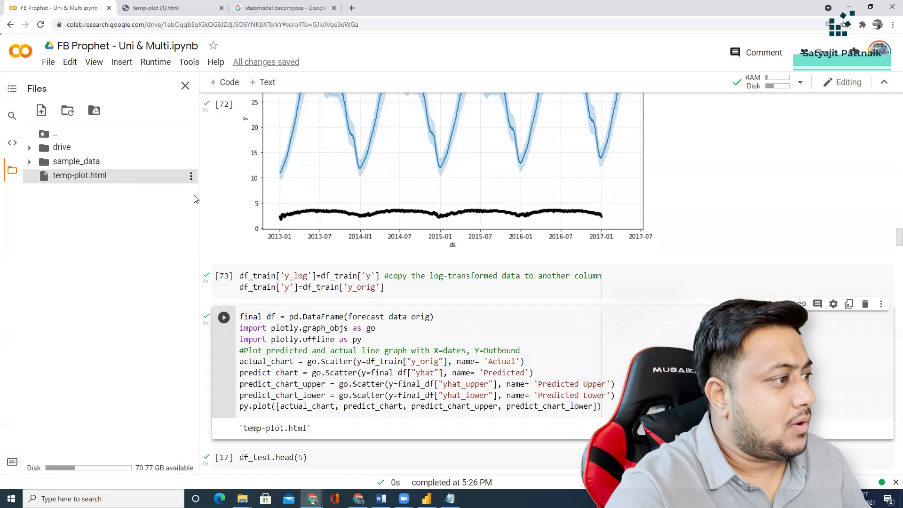
pyautogui.scroll(-3)
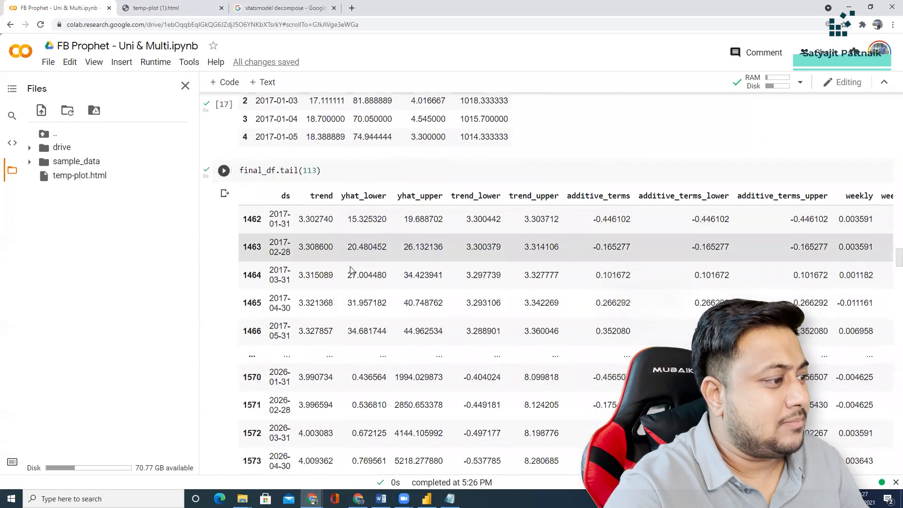
pyautogui.scroll(-3)
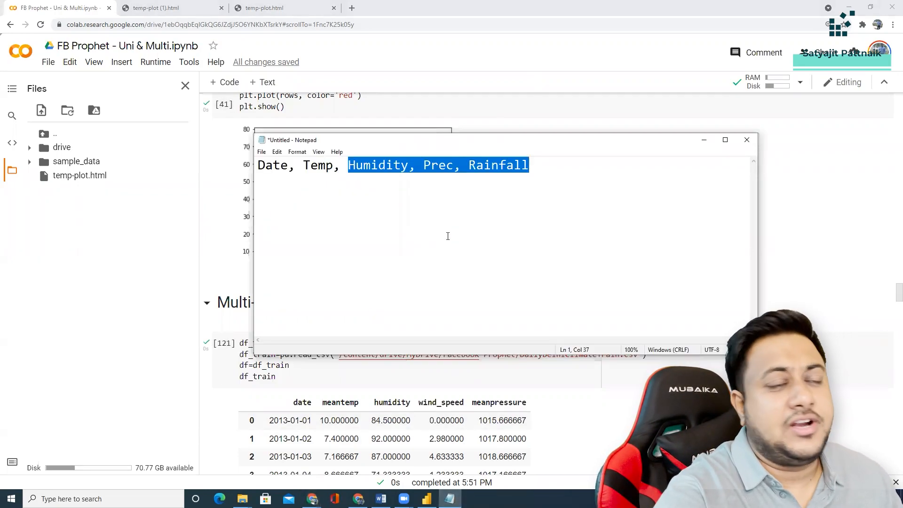
# Highlight Temp, then Humidity, Prec and Rainfall as the extra variables in the Notepad note
pyautogui.doubleClick(314, 165)
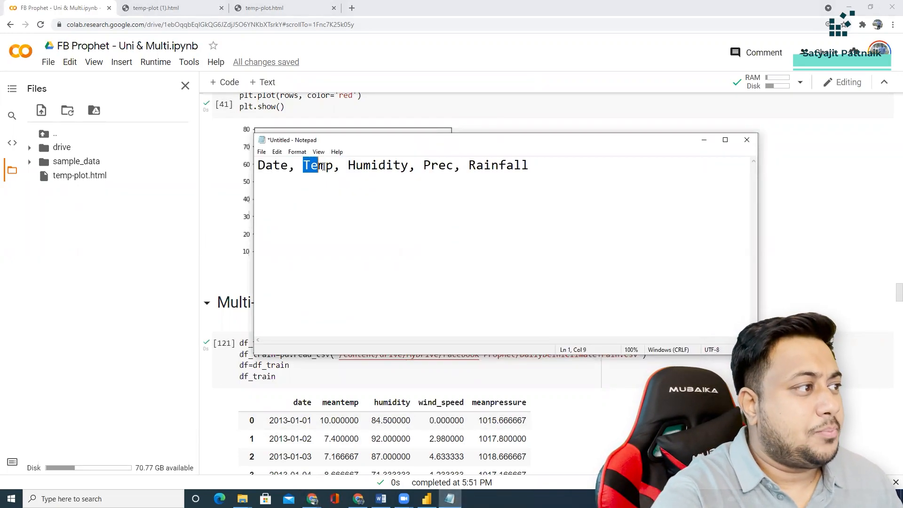
pyautogui.doubleClick(376, 165)
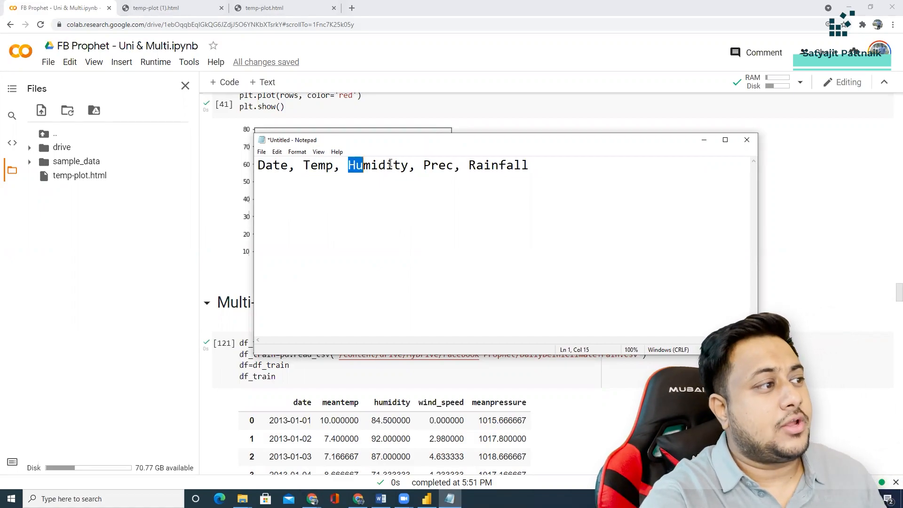
pyautogui.moveTo(348, 165); pyautogui.dragTo(527, 165)
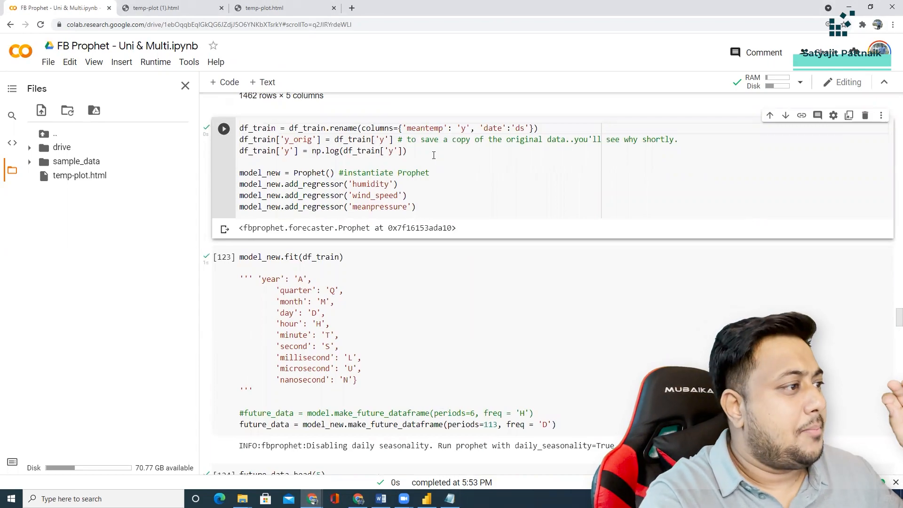
pyautogui.moveTo(239, 172); pyautogui.dragTo(404, 207)
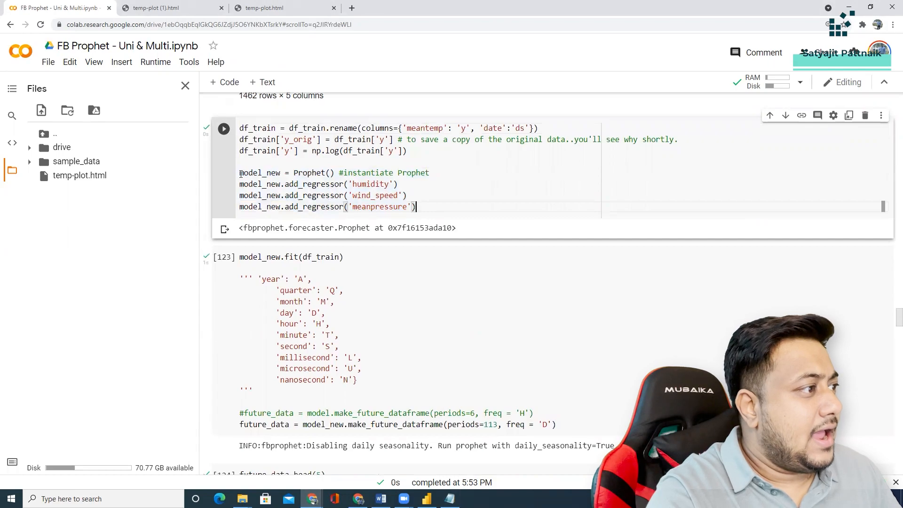
pyautogui.tripleClick(329, 172)
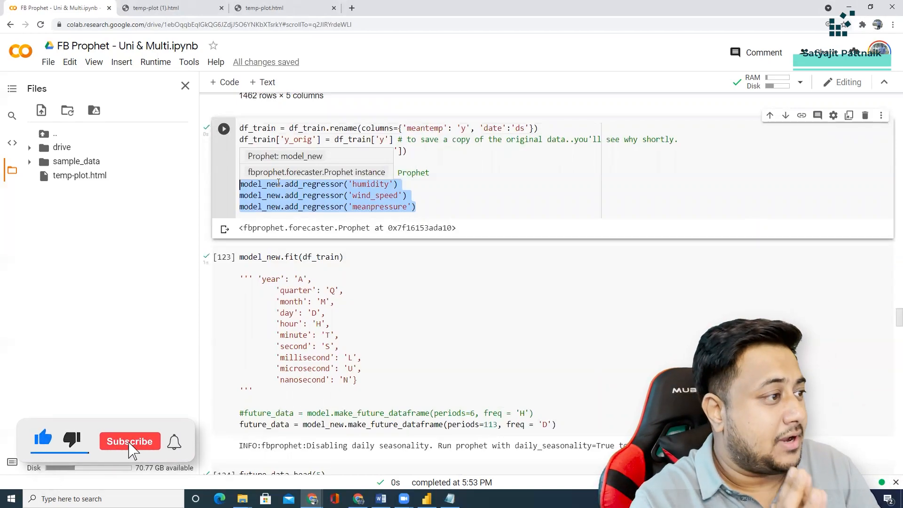
pyautogui.click(129, 440)
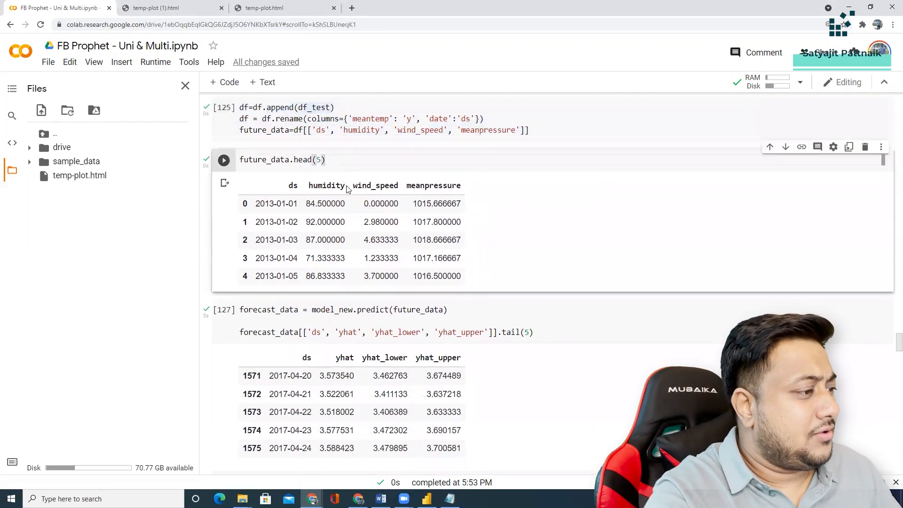
pyautogui.scroll(-3)
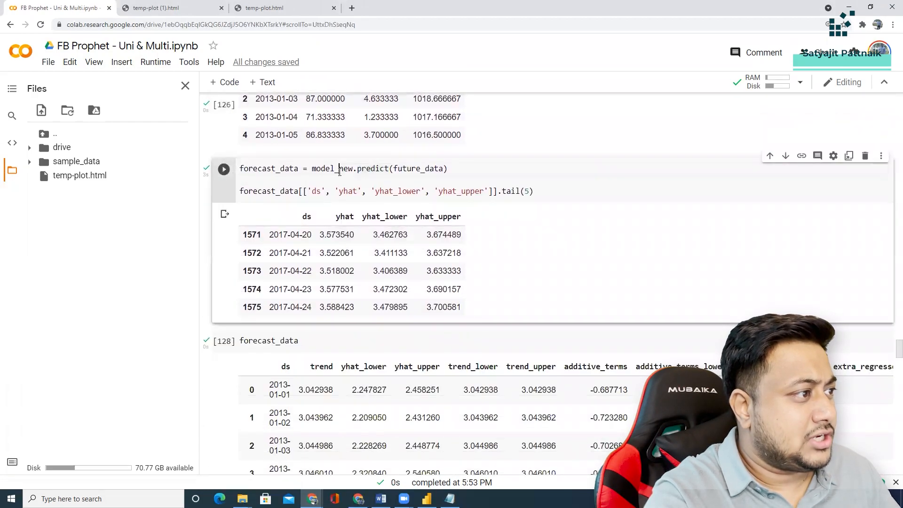
pyautogui.doubleClick(372, 169)
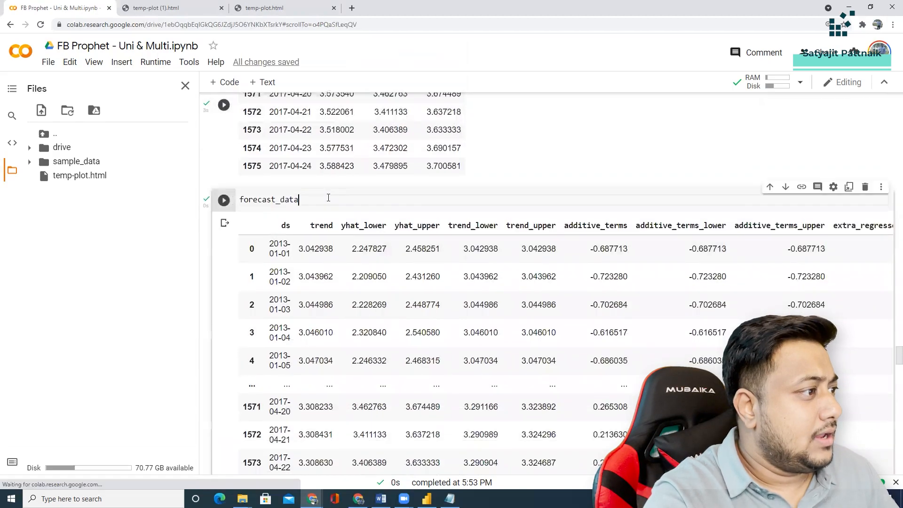
pyautogui.click(223, 210)
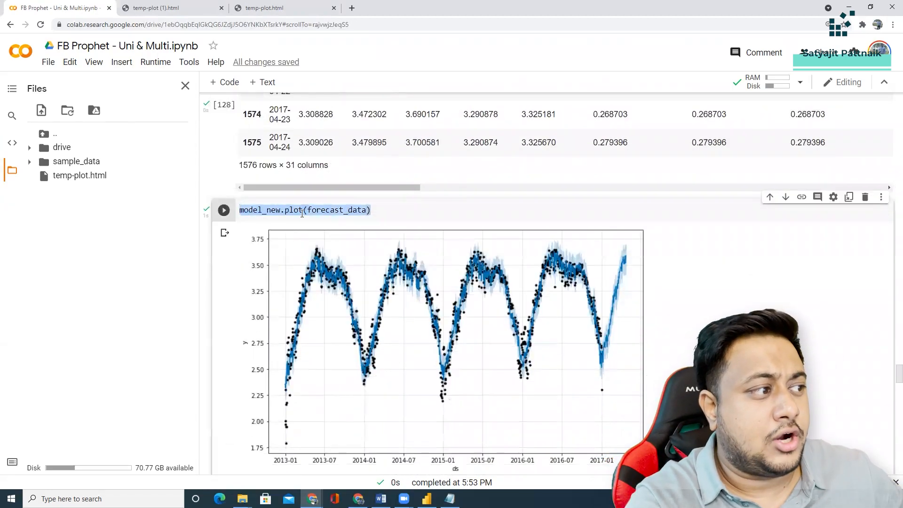
pyautogui.scroll(-3)
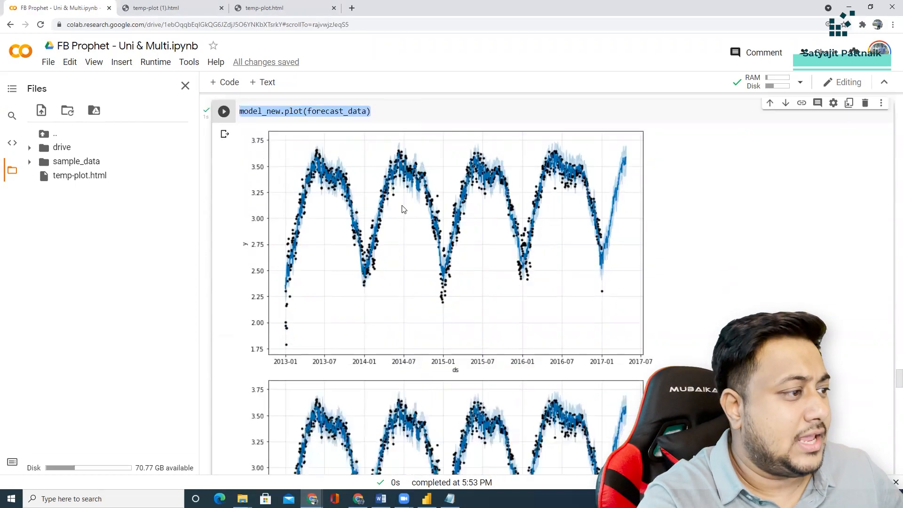
pyautogui.scroll(-3)
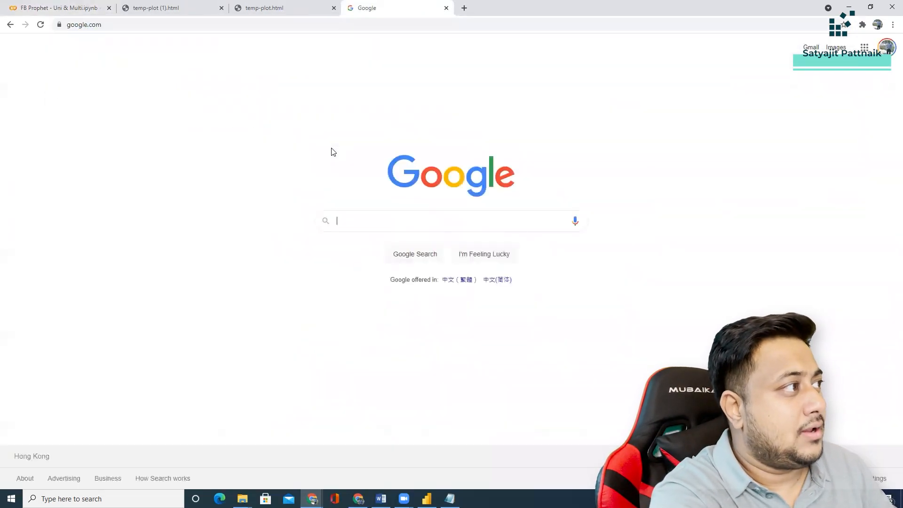
# Google 'seasonal_decompose statsmodels', preview a statsmodels decomposition chart image, and return to Colab
pyautogui.write('seasonal_decompose statsmodels')
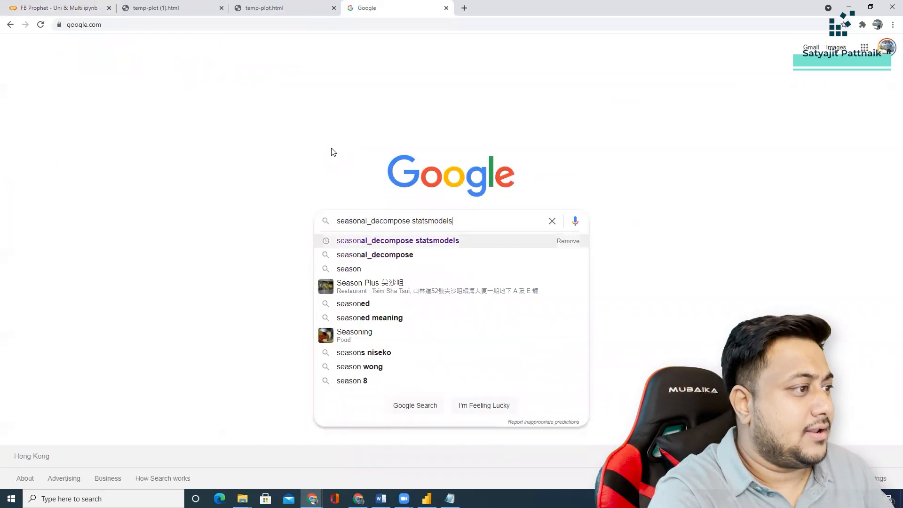
pyautogui.click(397, 240)
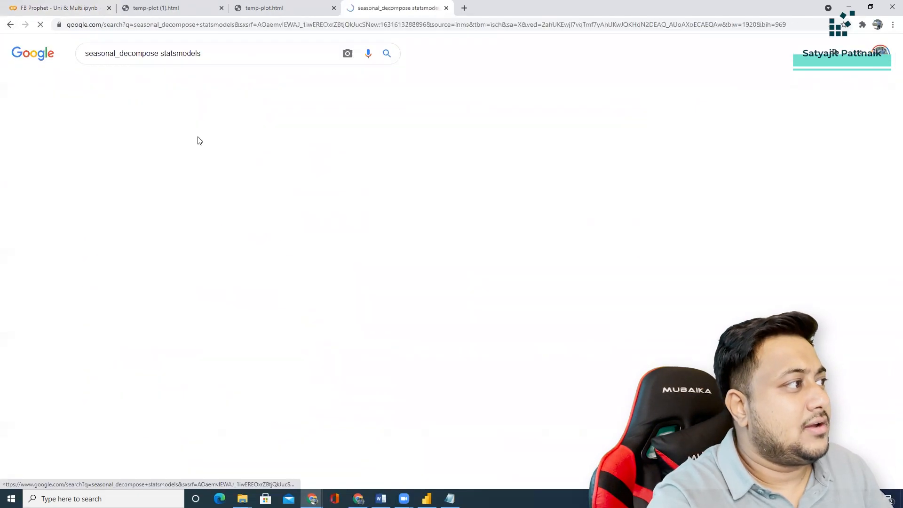
pyautogui.click(178, 103)
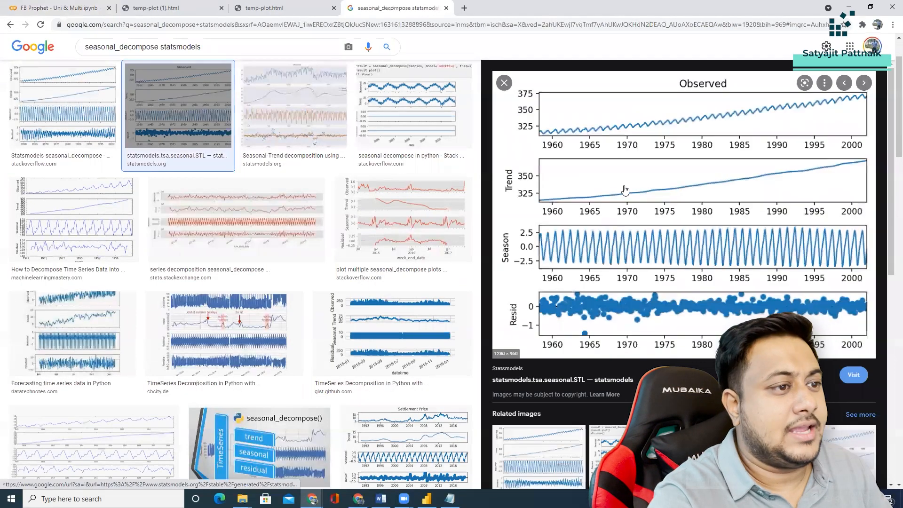
pyautogui.click(57, 7)
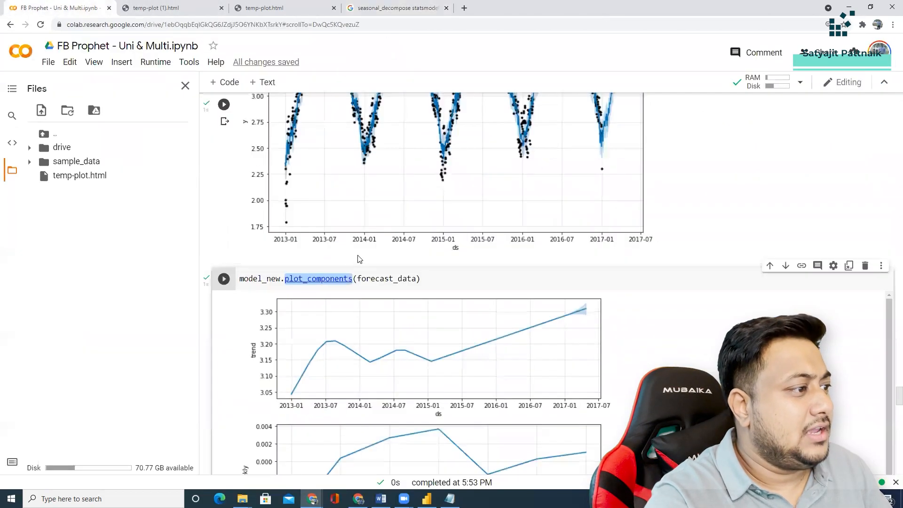
pyautogui.scroll(-3)
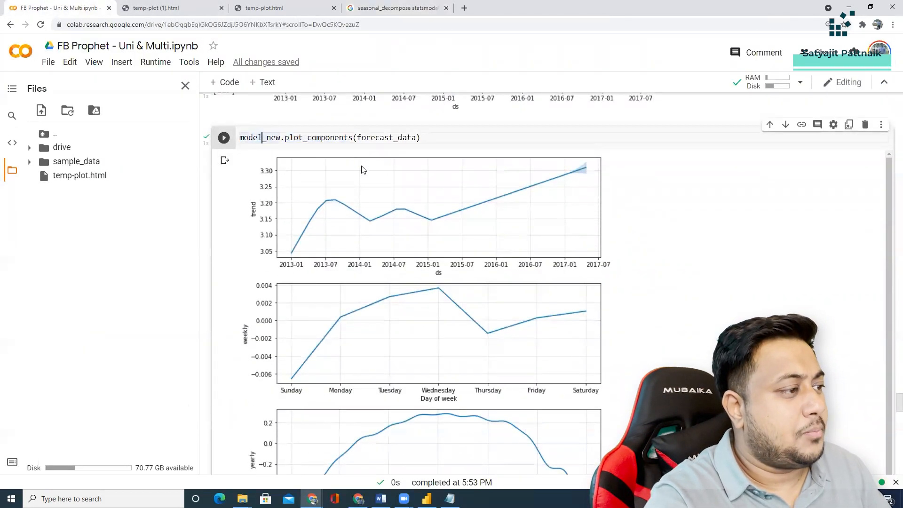
pyautogui.moveTo(452, 196)
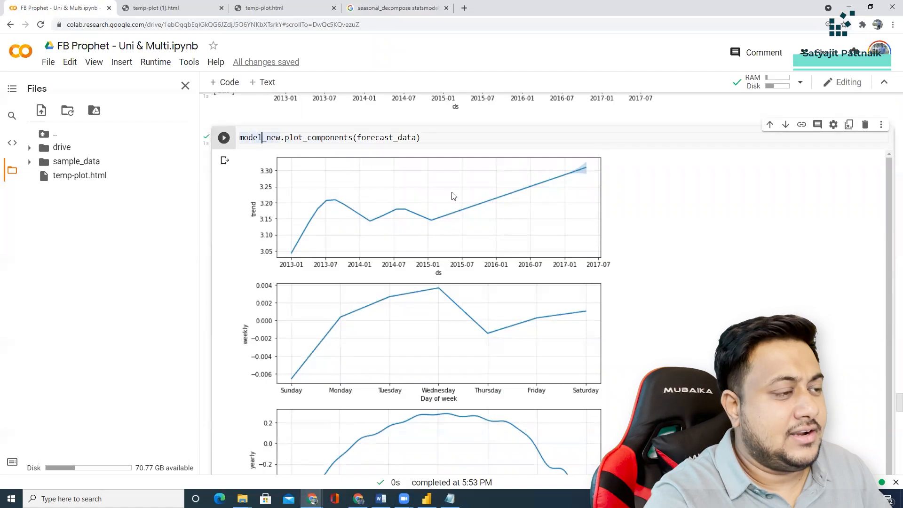
pyautogui.moveTo(350, 329)
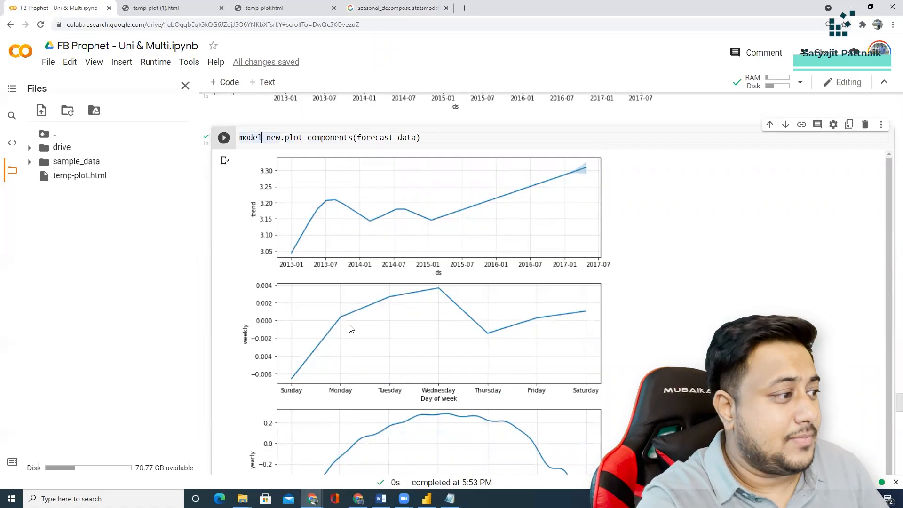
pyautogui.scroll(-3)
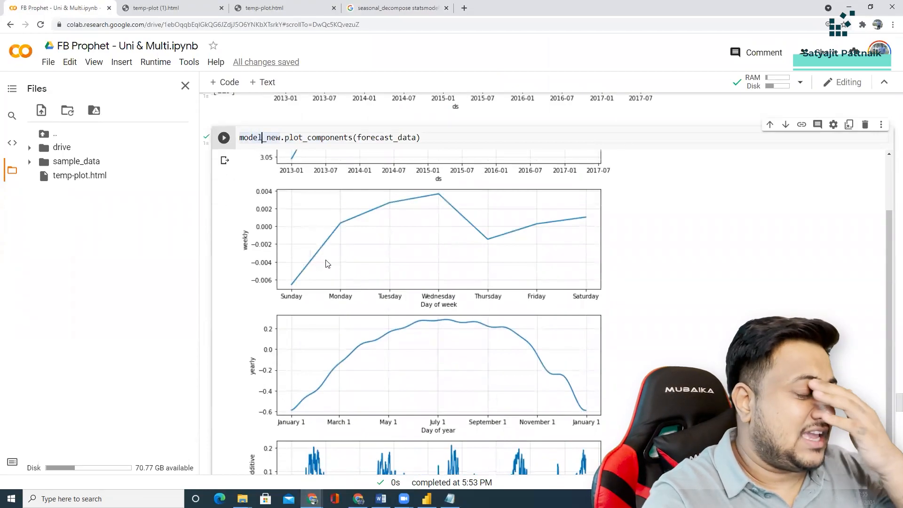
pyautogui.moveTo(447, 196)
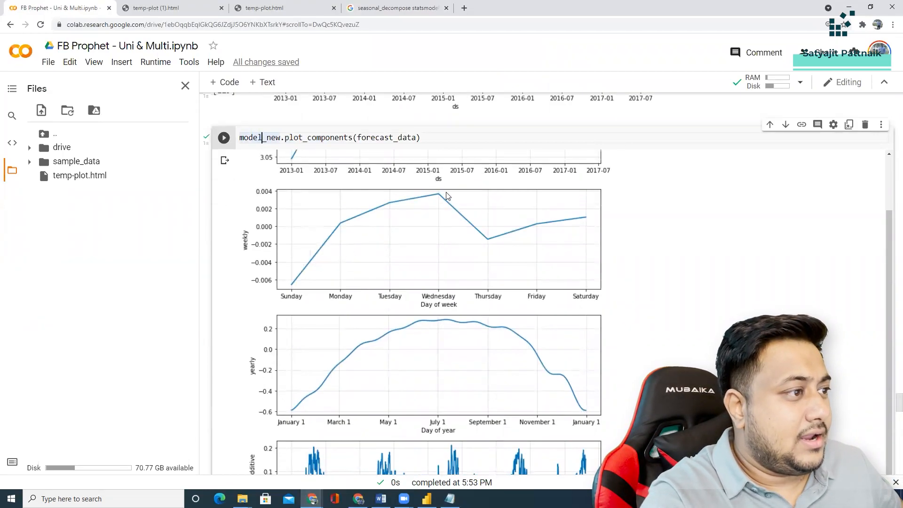
pyautogui.moveTo(425, 206)
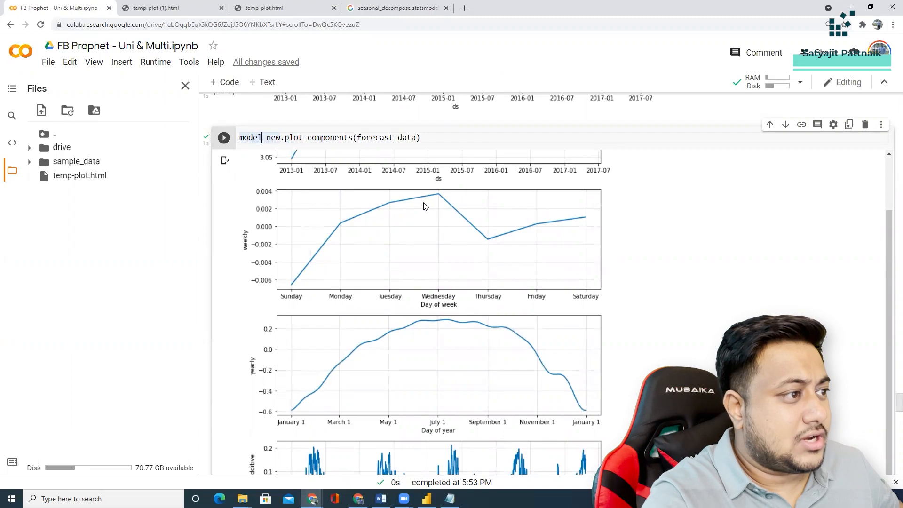
pyautogui.moveTo(452, 277)
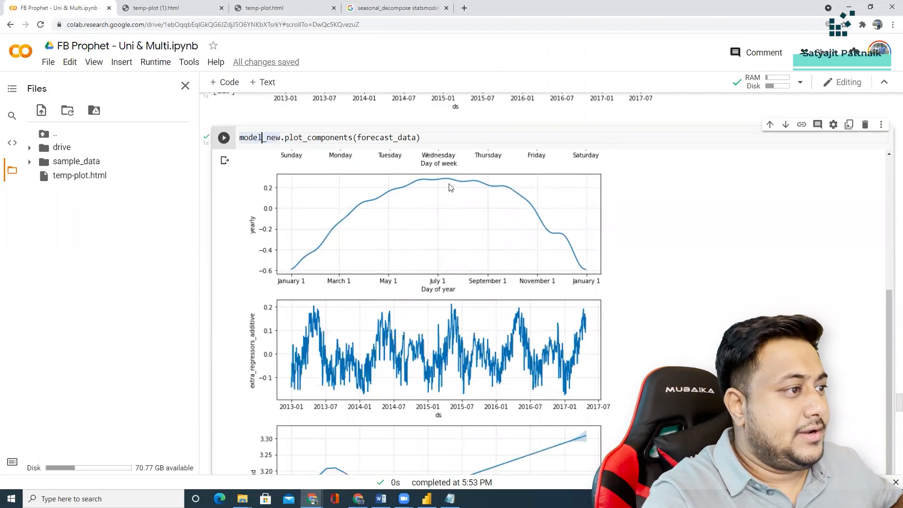
pyautogui.moveTo(436, 178)
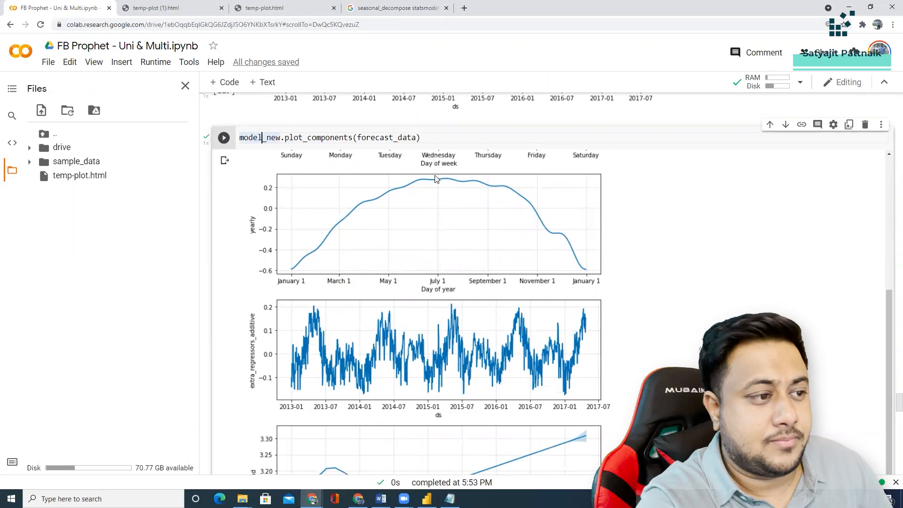
pyautogui.scroll(-3)
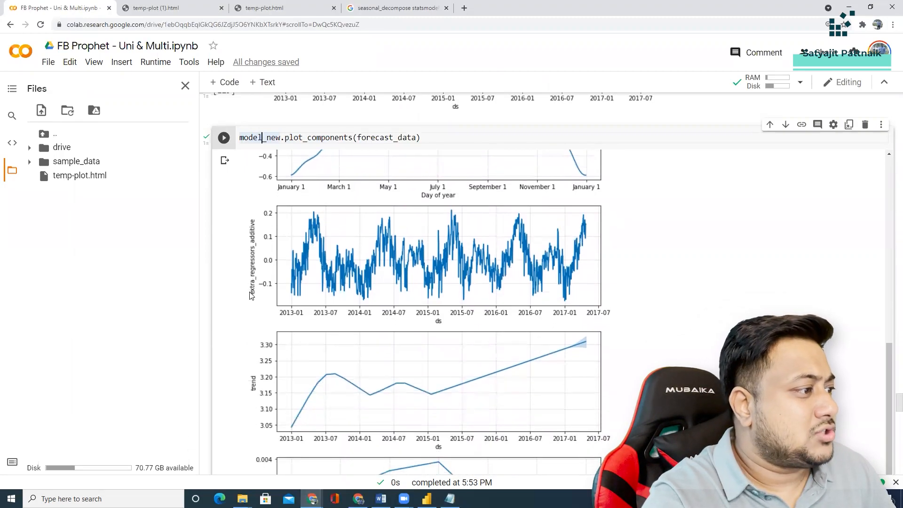
pyautogui.scroll(-3)
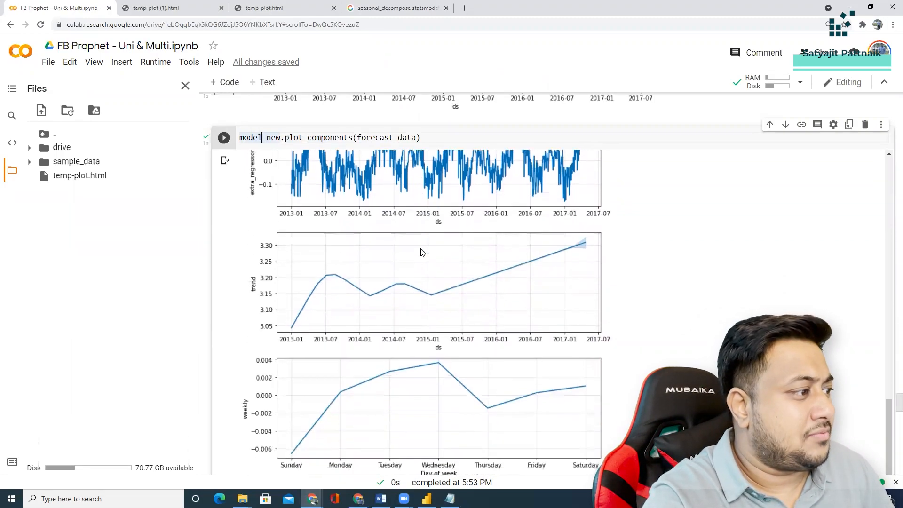
pyautogui.scroll(-3)
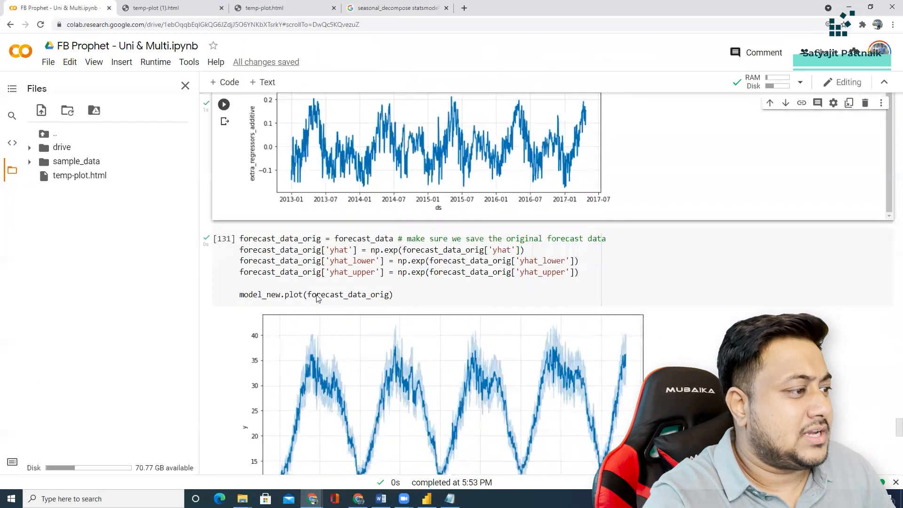
pyautogui.scroll(-3)
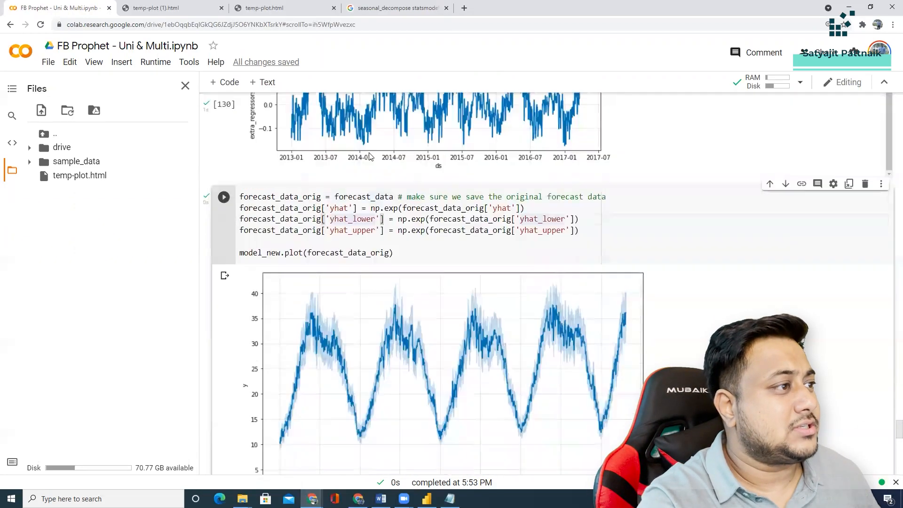
pyautogui.scroll(-3)
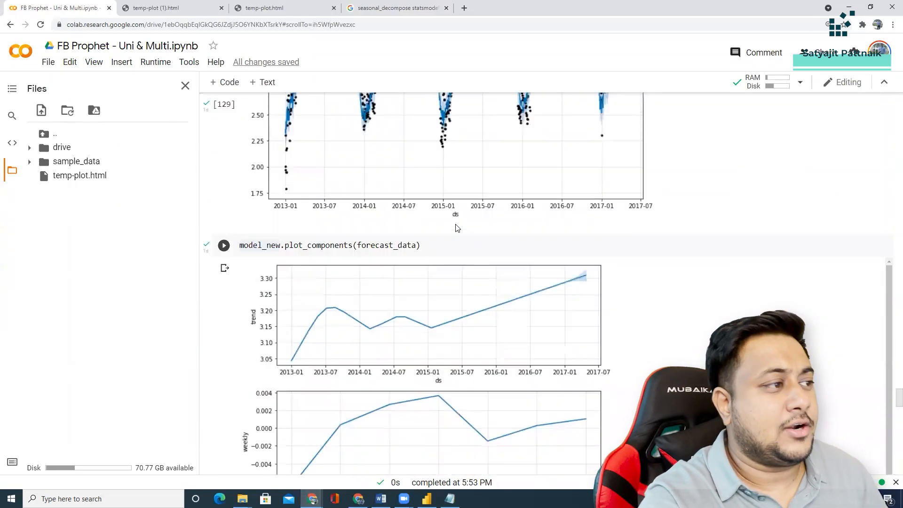
pyautogui.scroll(-3)
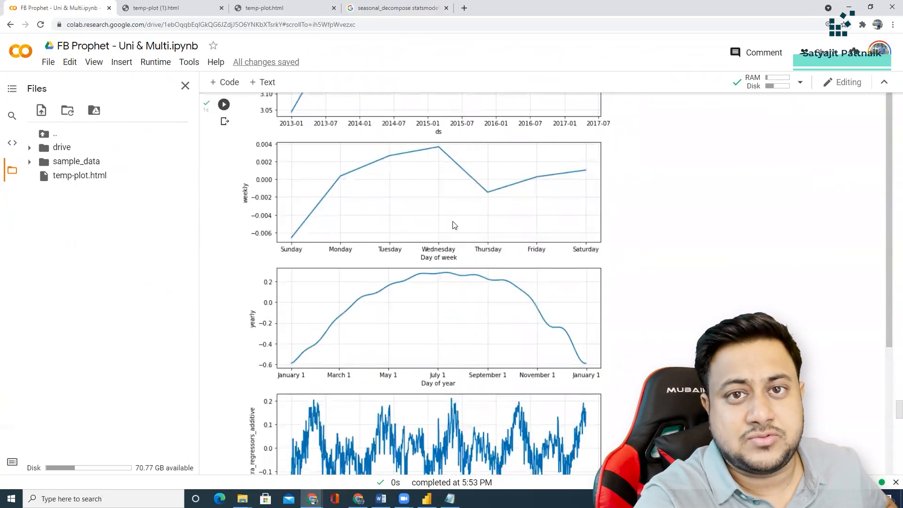
pyautogui.scroll(-3)
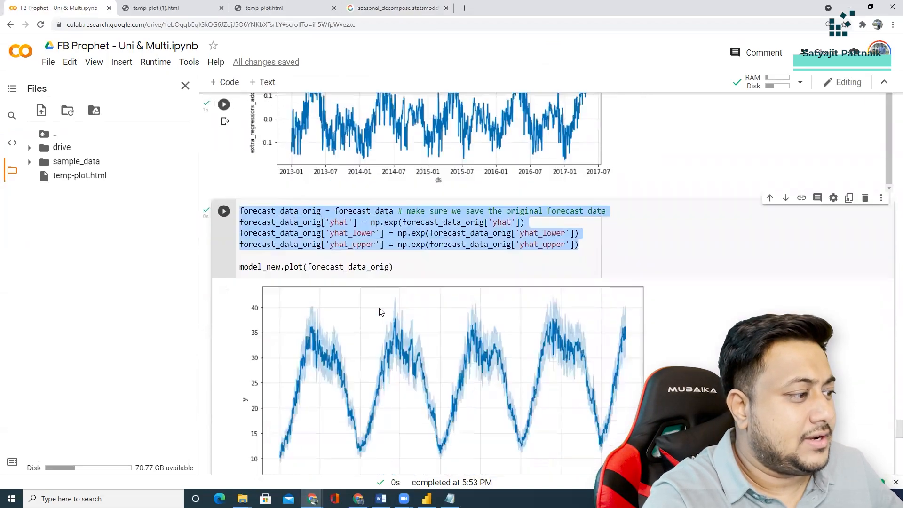
pyautogui.scroll(-3)
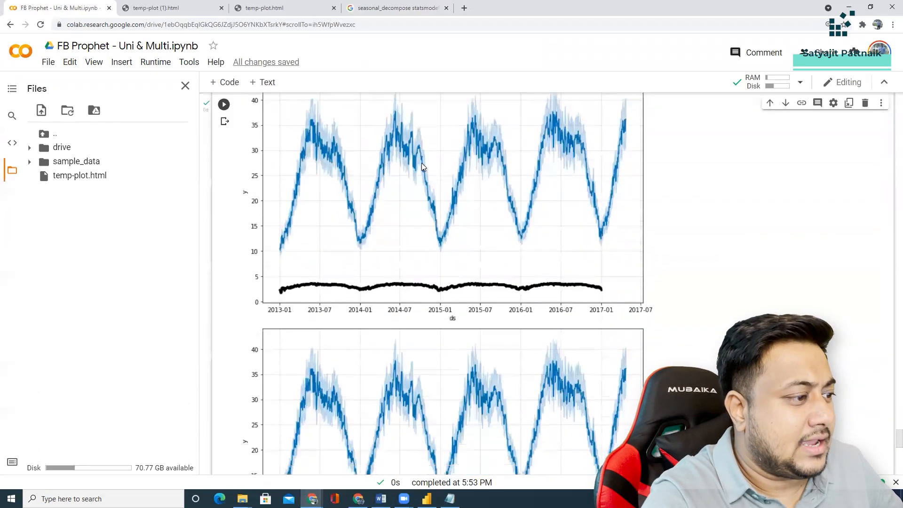
pyautogui.scroll(-3)
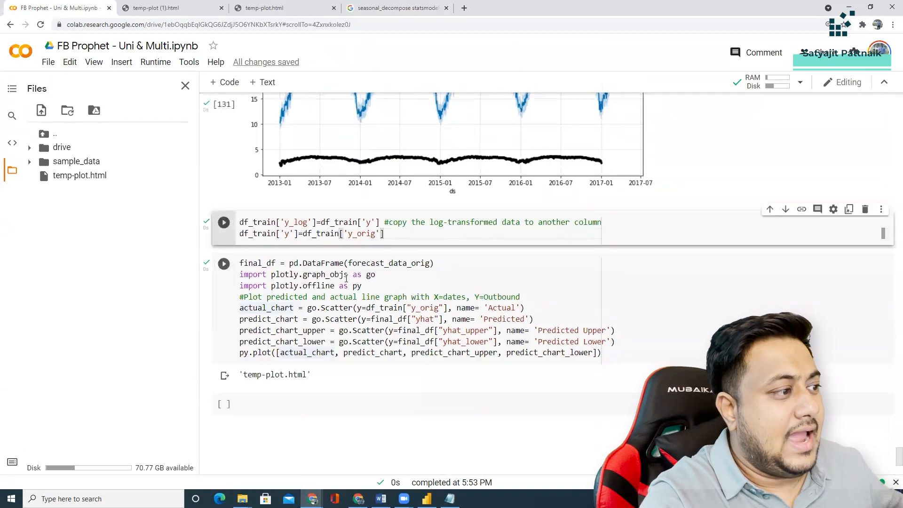
pyautogui.click(377, 274)
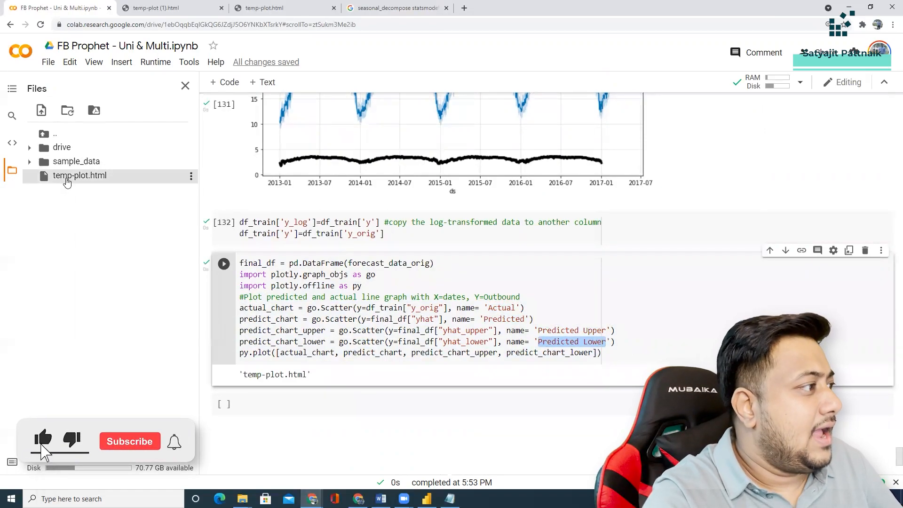
pyautogui.click(128, 441)
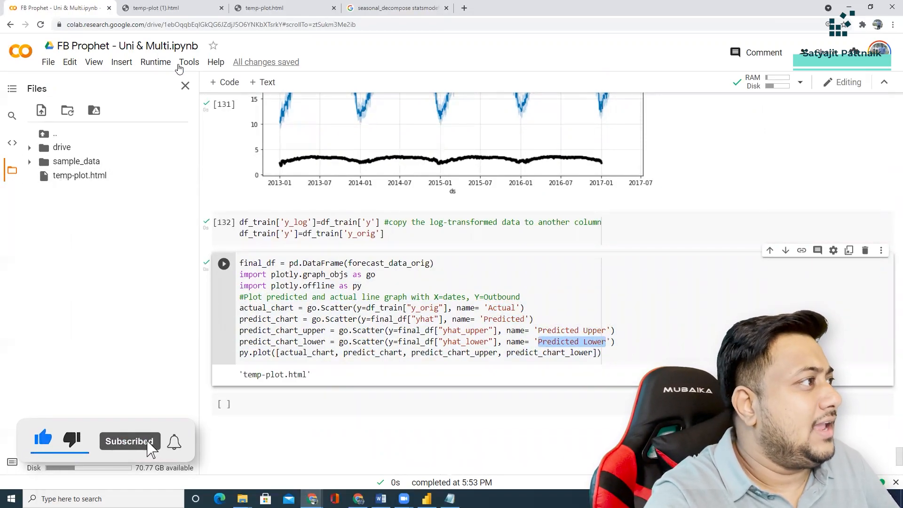
# Compare temp-plot (1).html and temp-plot.html Actual-vs-Predicted charts across tabs, then return to the notebook
pyautogui.click(167, 7)
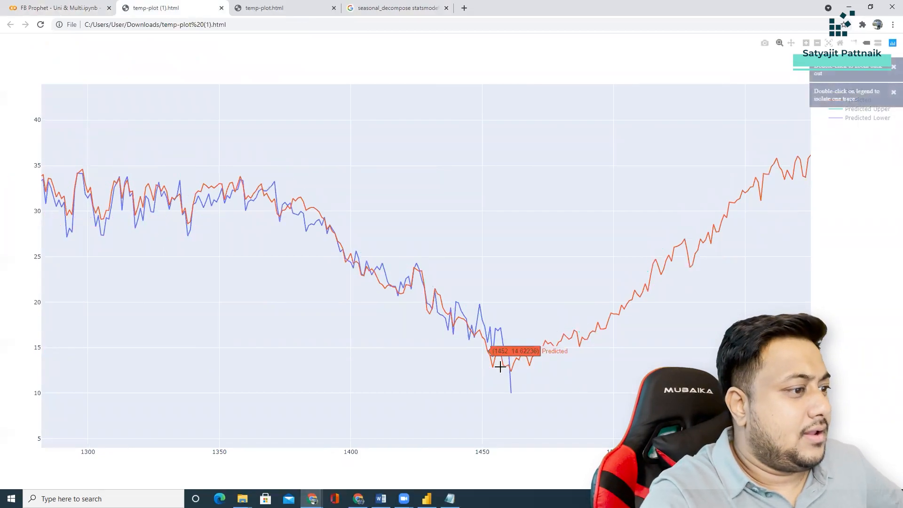
pyautogui.moveTo(726, 204)
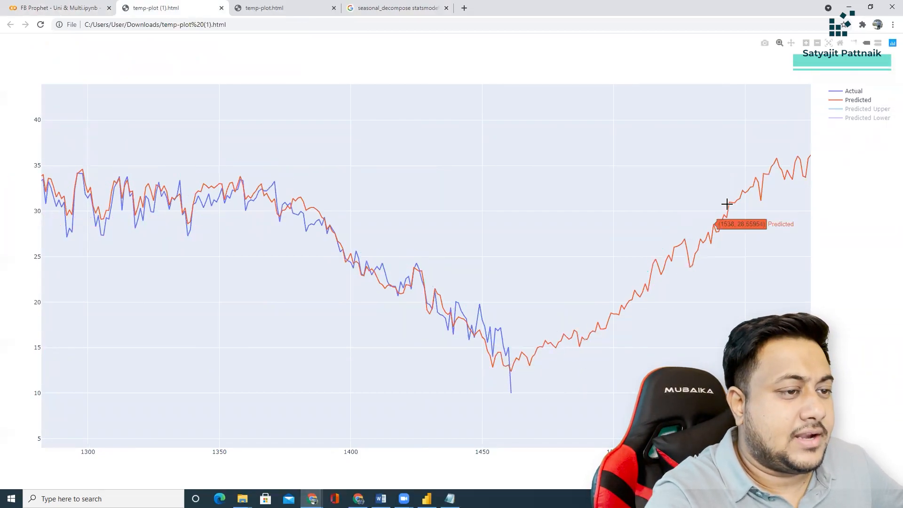
pyautogui.click(271, 7)
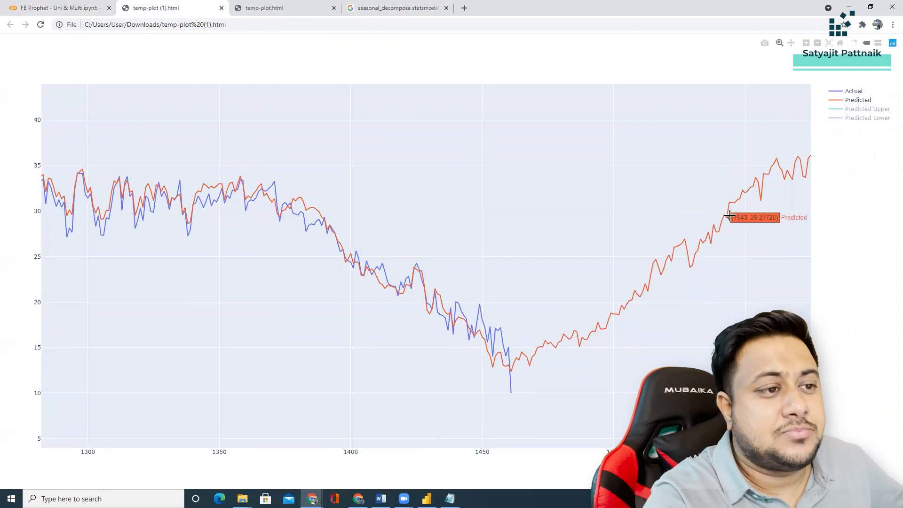
pyautogui.moveTo(568, 356)
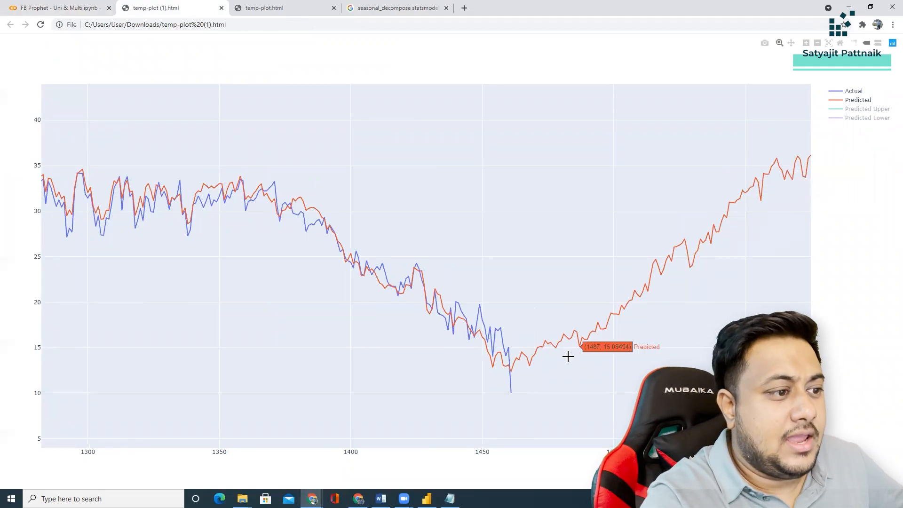
pyautogui.moveTo(653, 262)
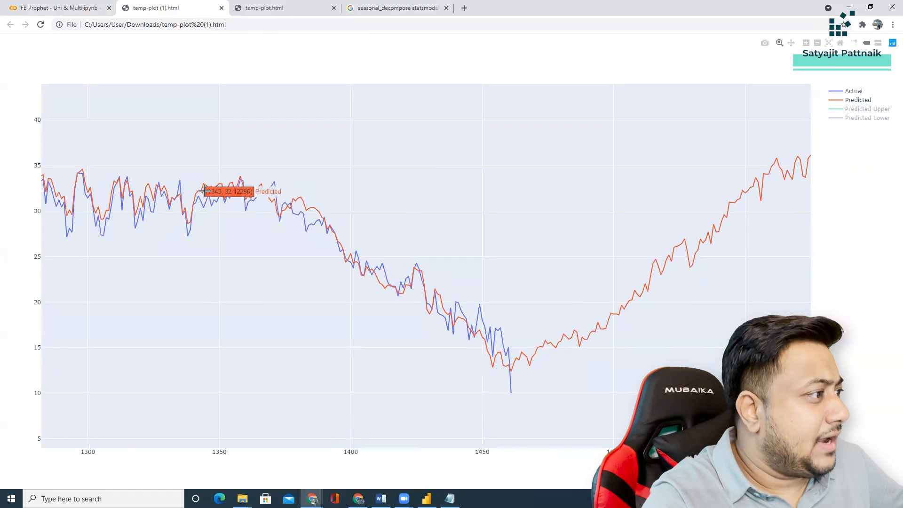
pyautogui.click(262, 7)
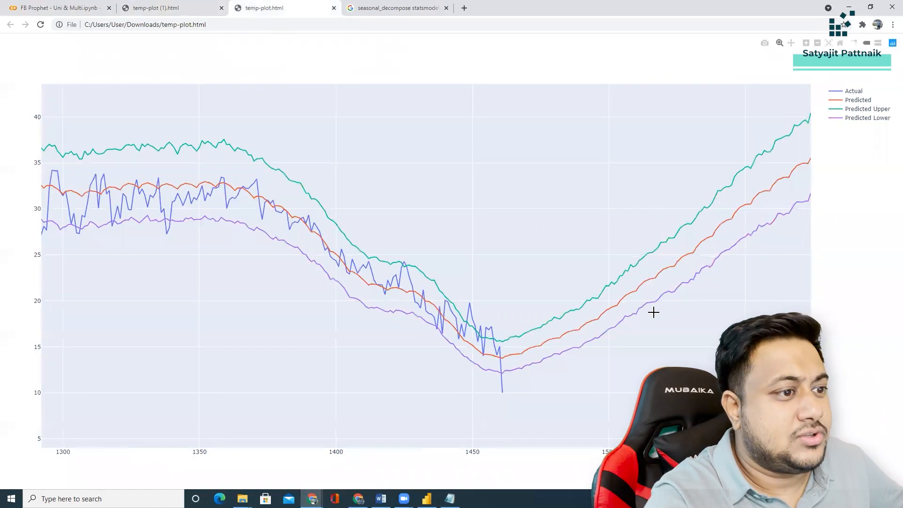
pyautogui.moveTo(712, 229)
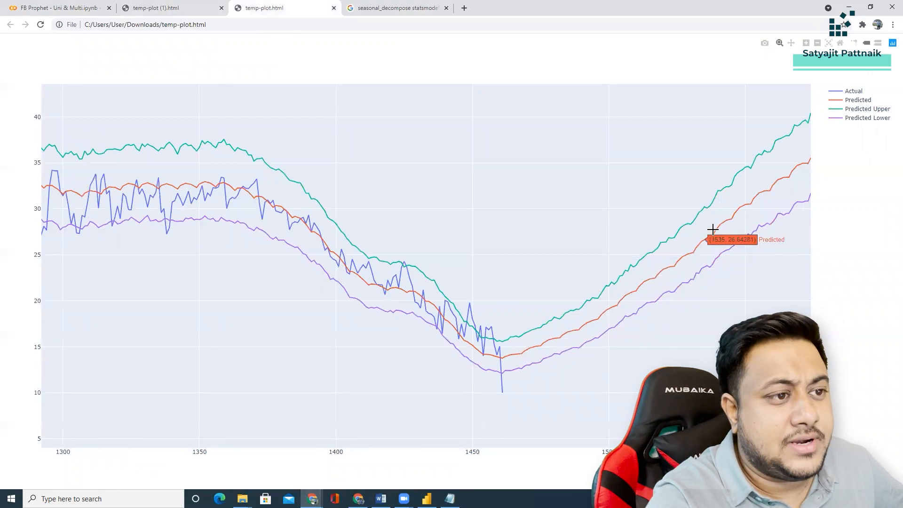
pyautogui.moveTo(763, 200)
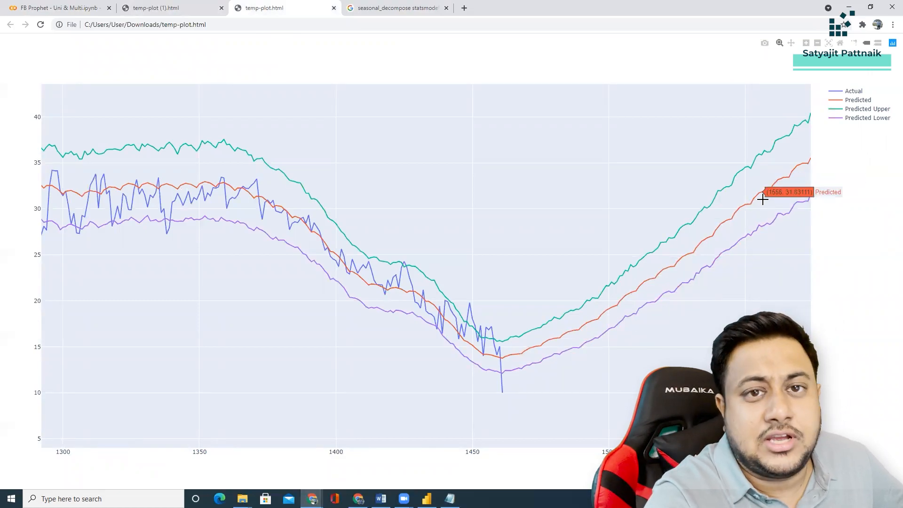
pyautogui.moveTo(570, 334)
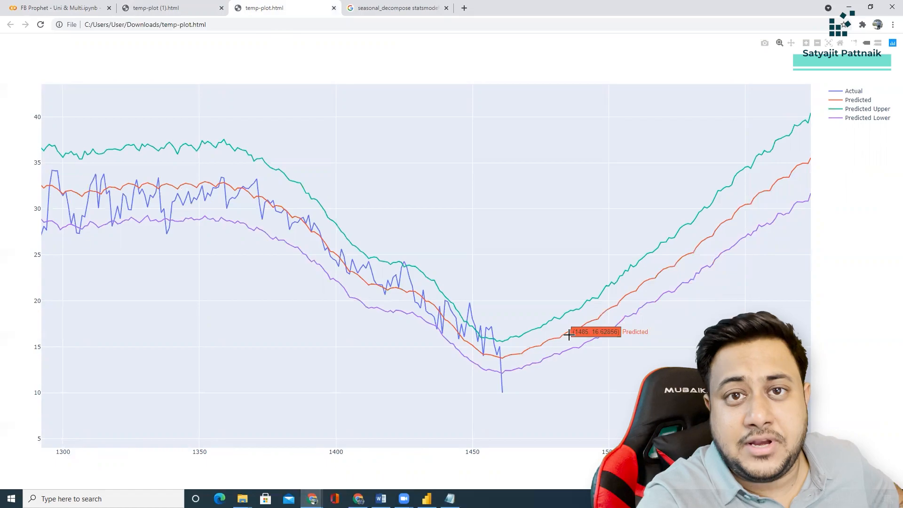
pyautogui.click(167, 7)
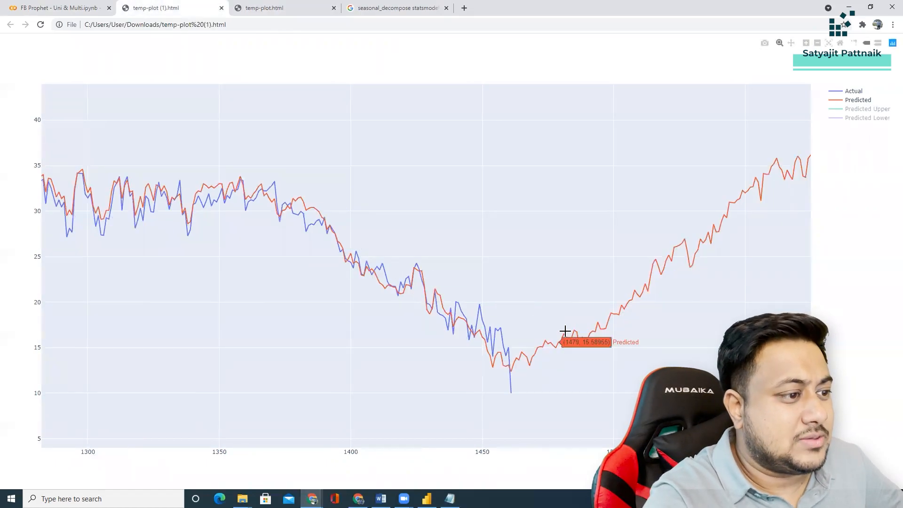
pyautogui.moveTo(274, 54)
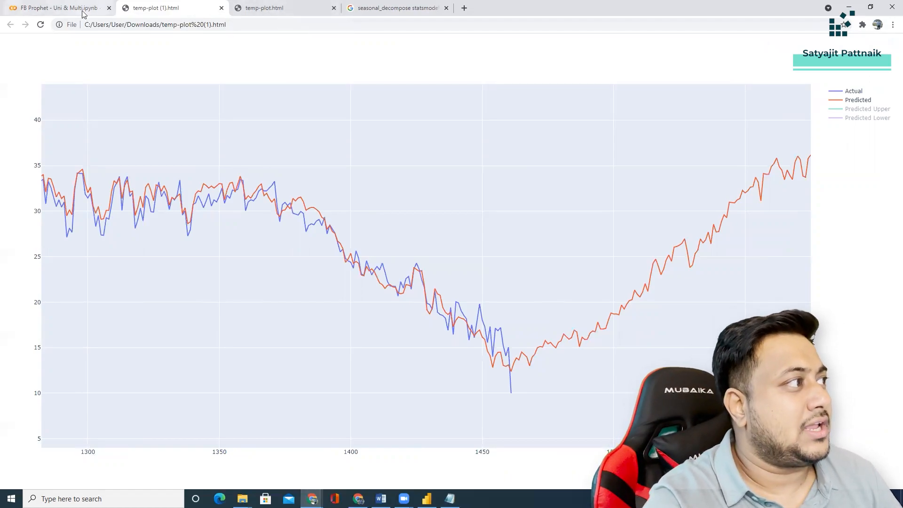
pyautogui.click(55, 7)
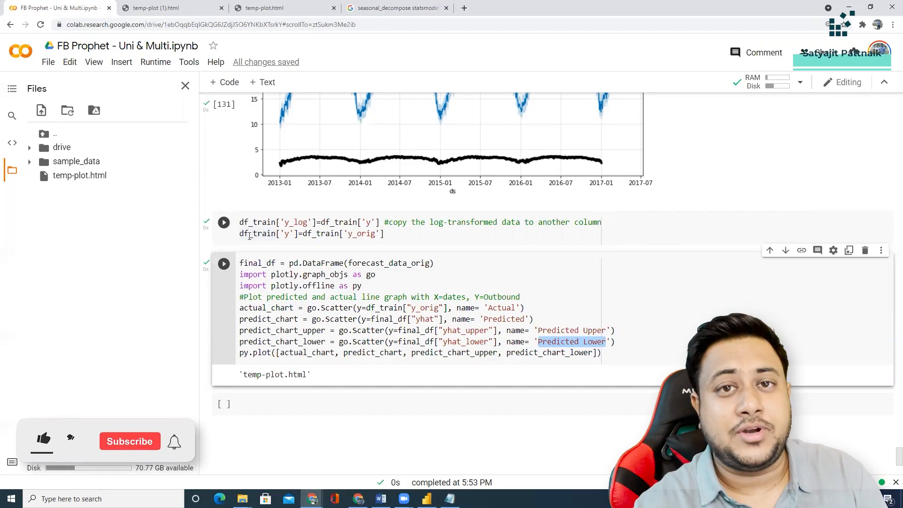
pyautogui.click(42, 439)
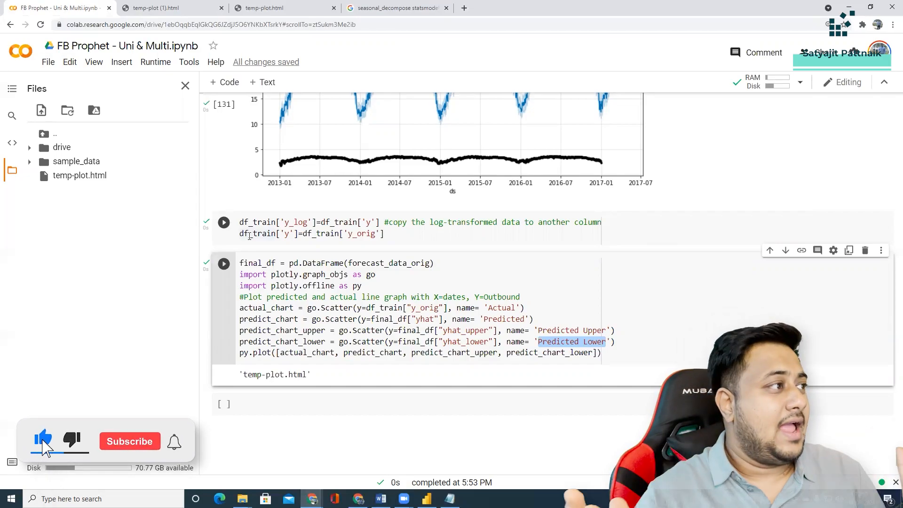
pyautogui.click(129, 441)
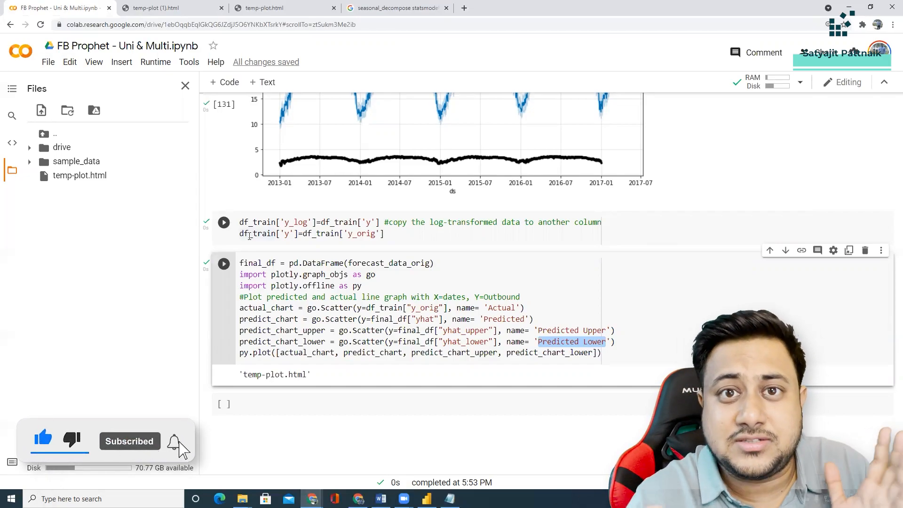